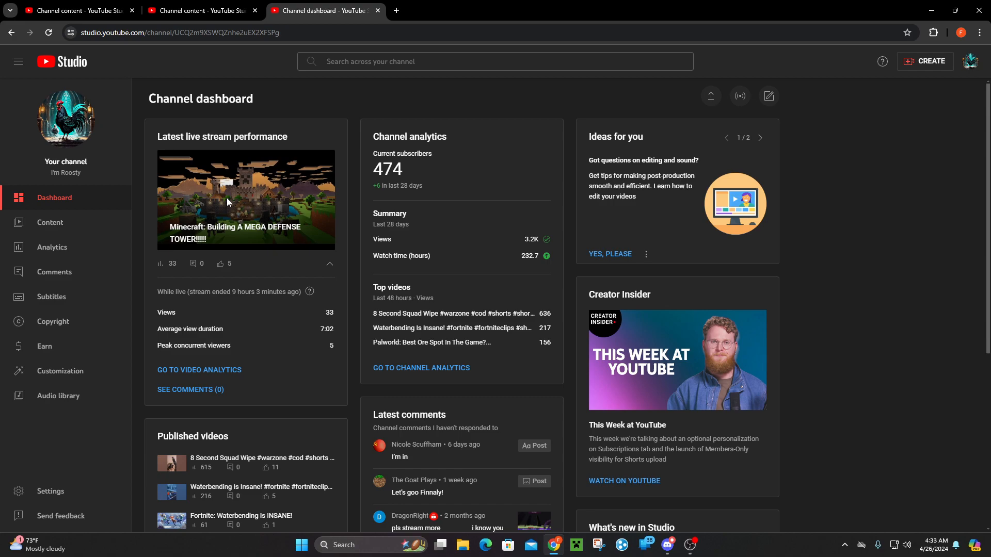
mouse_move(336, 201)
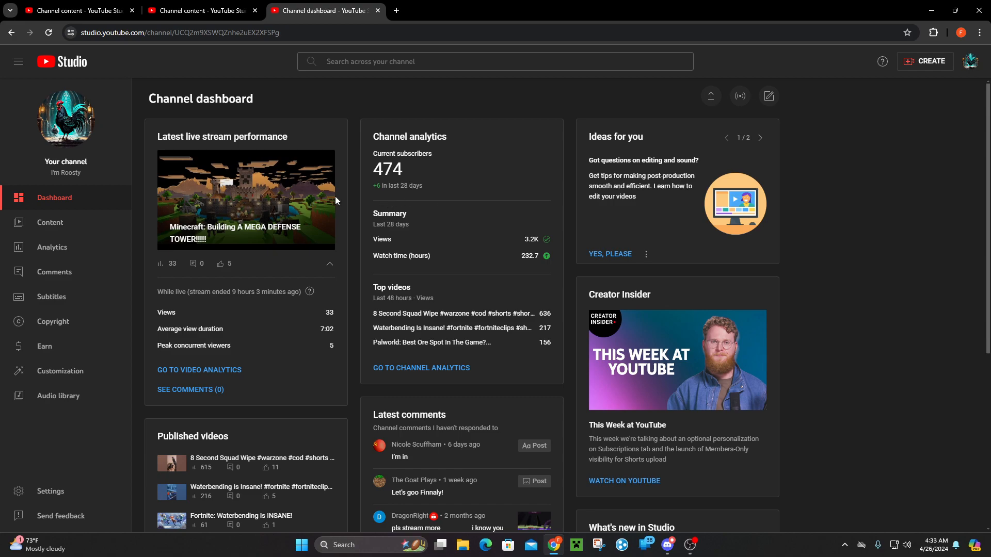
mouse_move(491, 237)
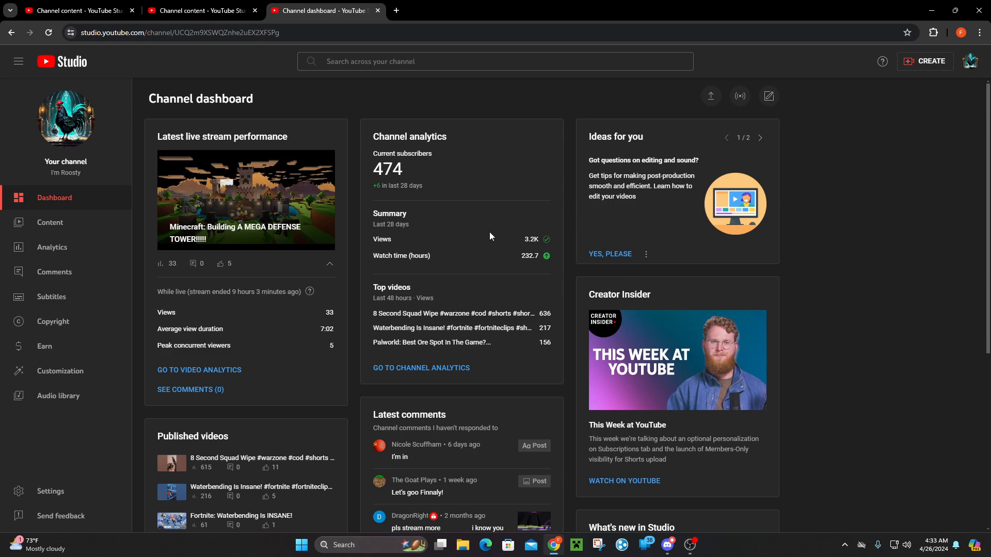
mouse_move(452, 328)
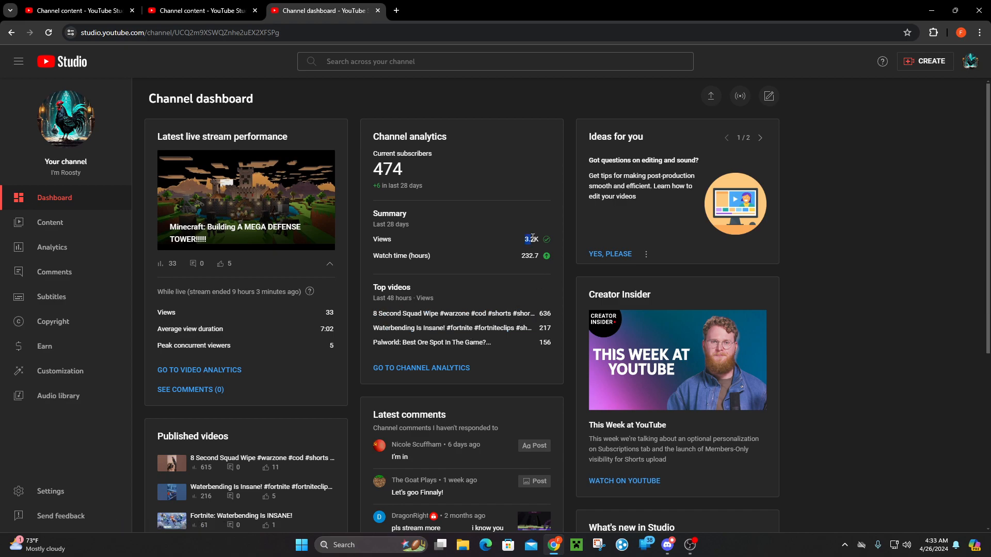
mouse_move(531, 239)
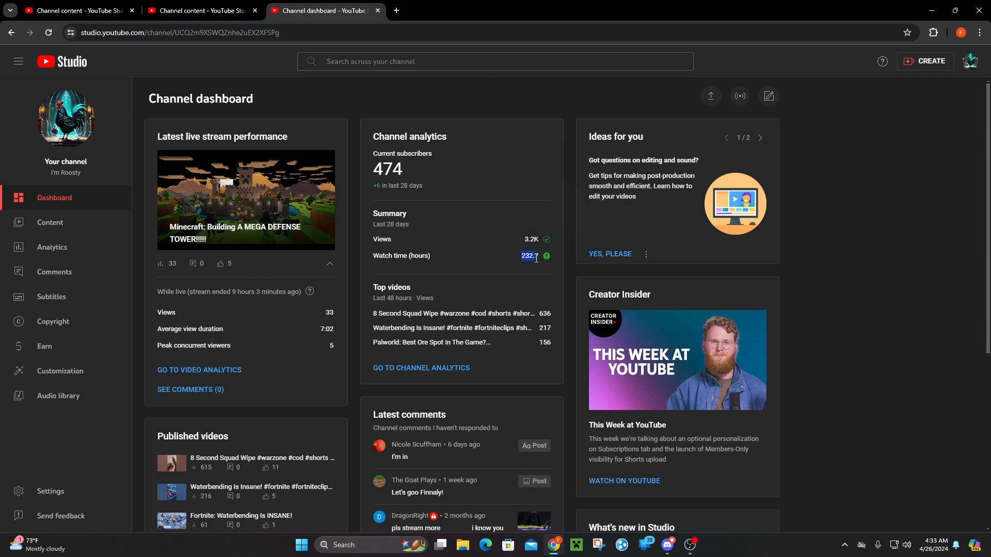
mouse_move(485, 254)
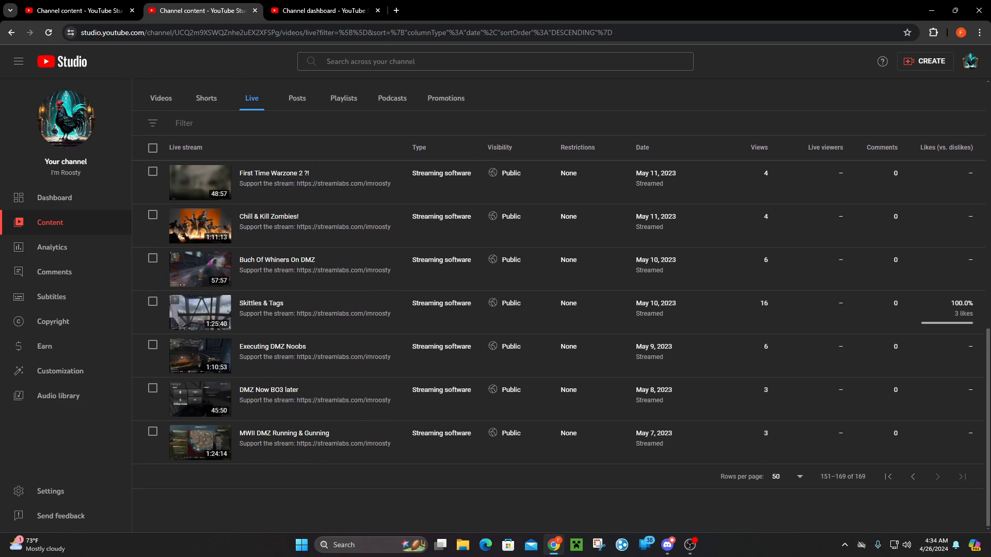
mouse_move(812, 442)
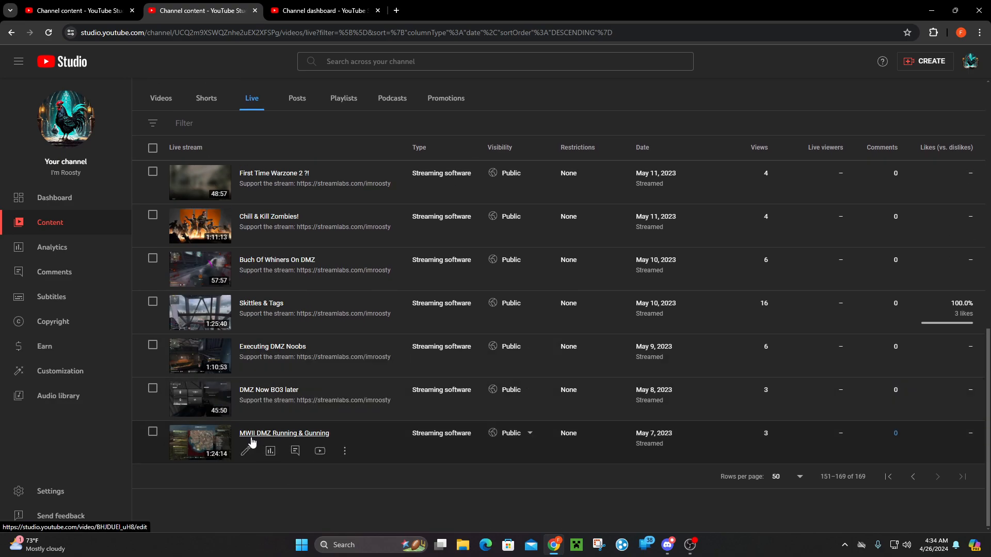
mouse_move(179, 440)
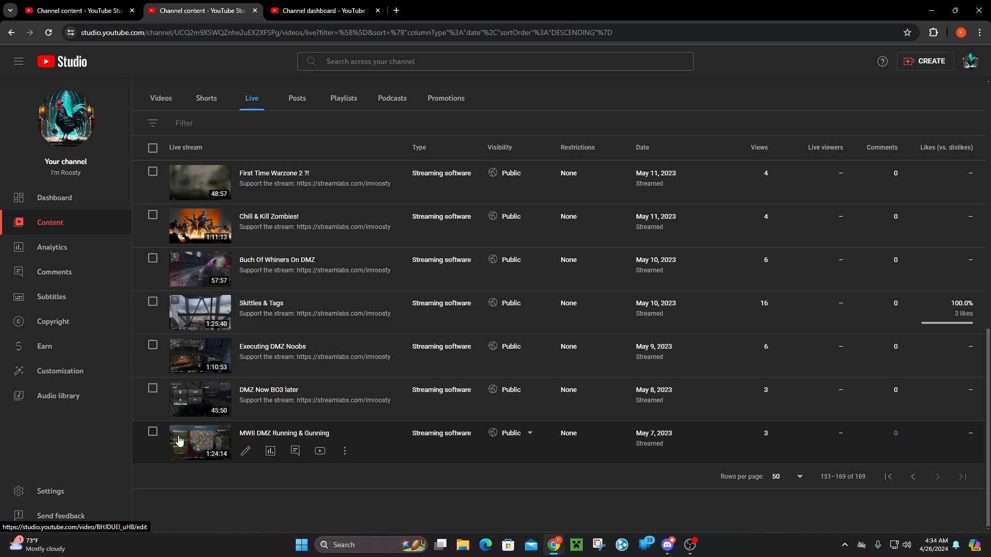
mouse_move(202, 439)
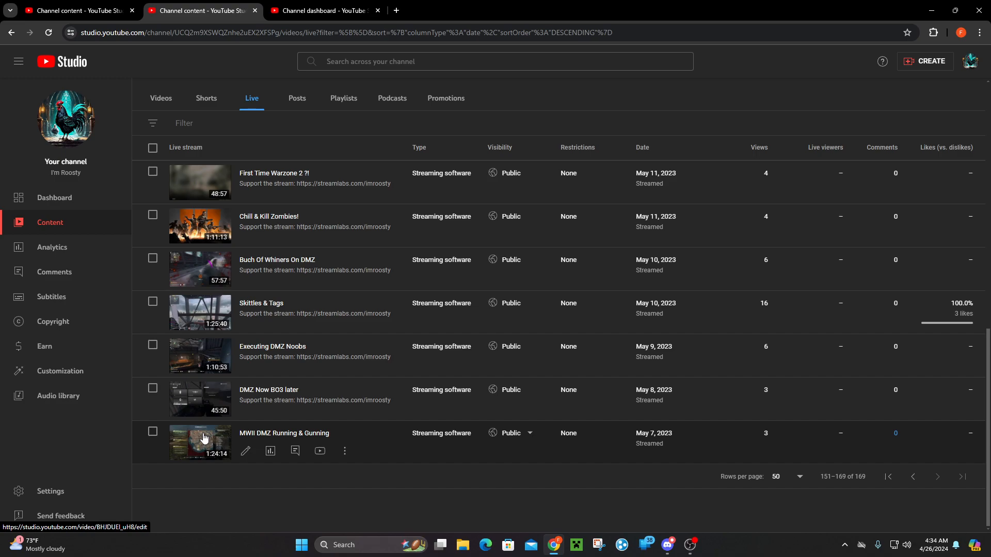
mouse_move(182, 179)
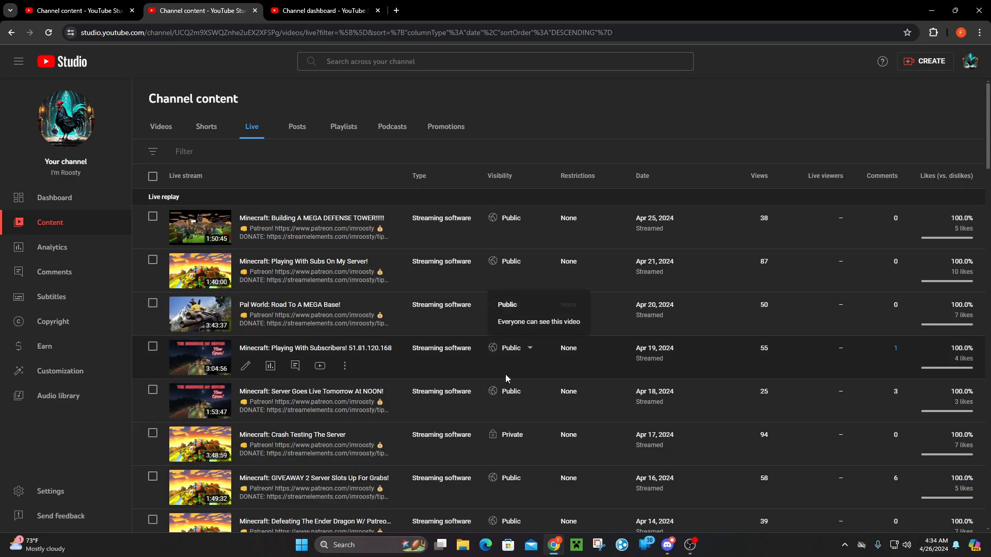
scroll(down, 3)
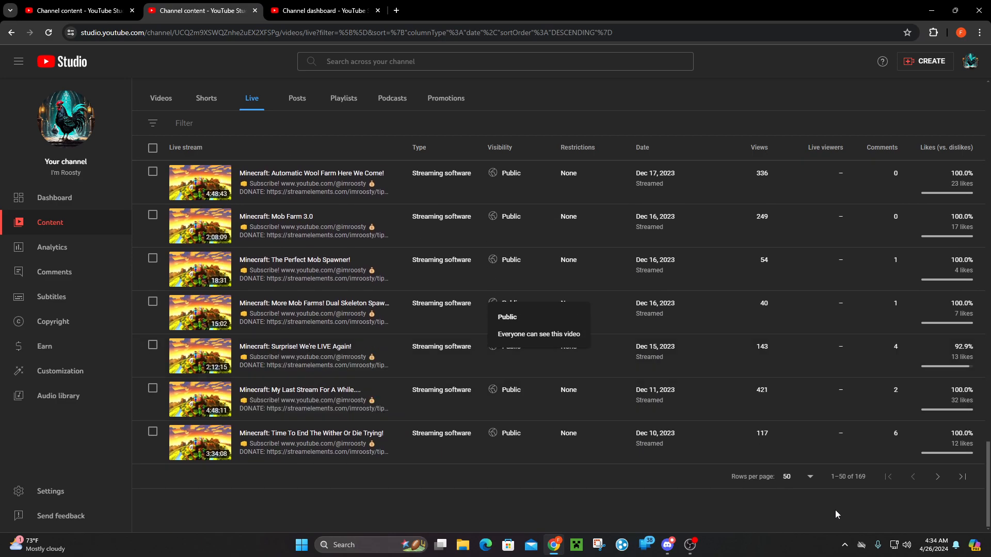
scroll(down, 3)
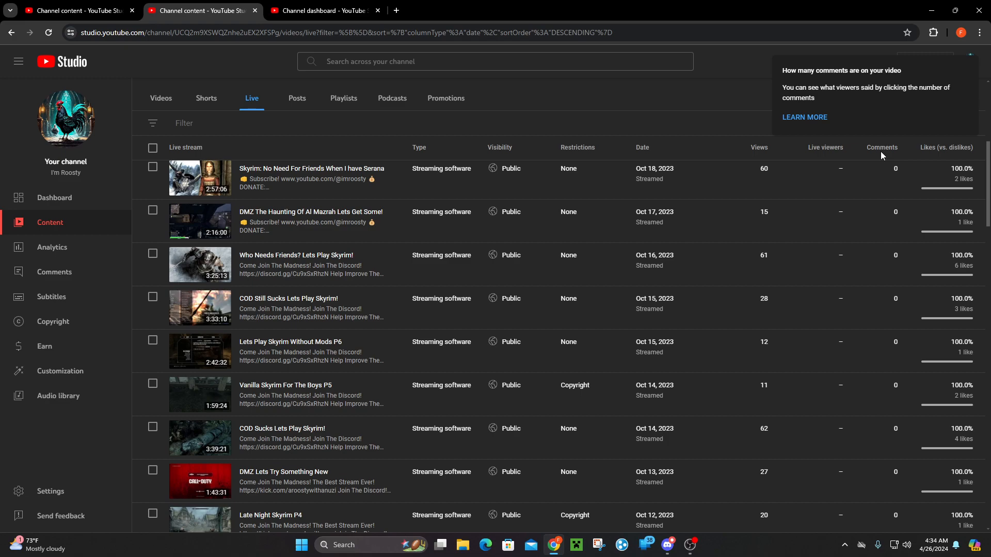
mouse_move(686, 174)
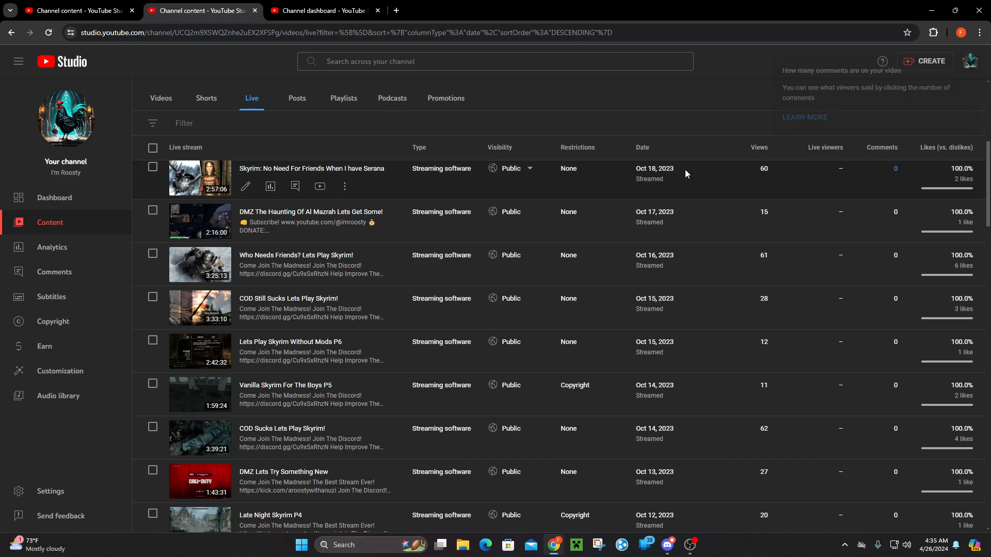
scroll(down, 3)
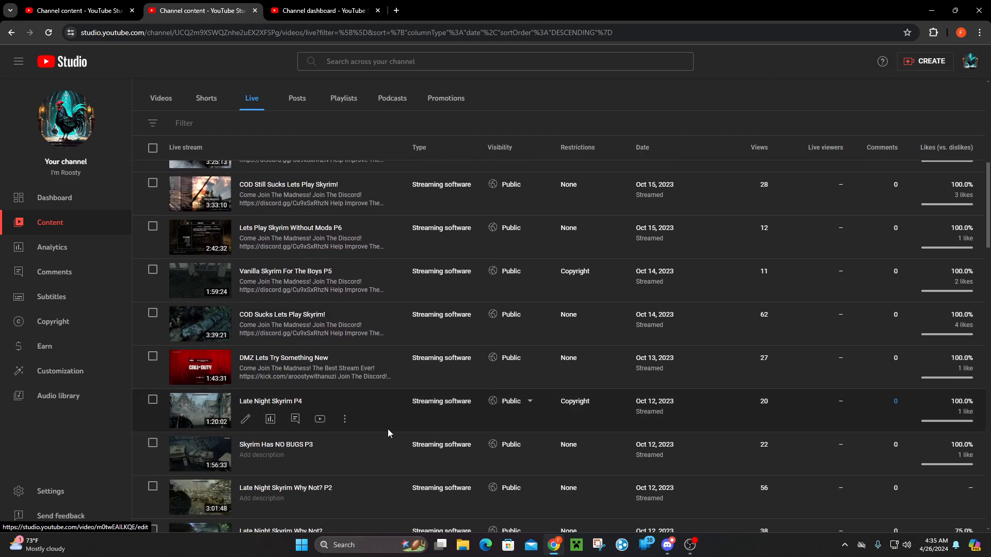
scroll(down, 3)
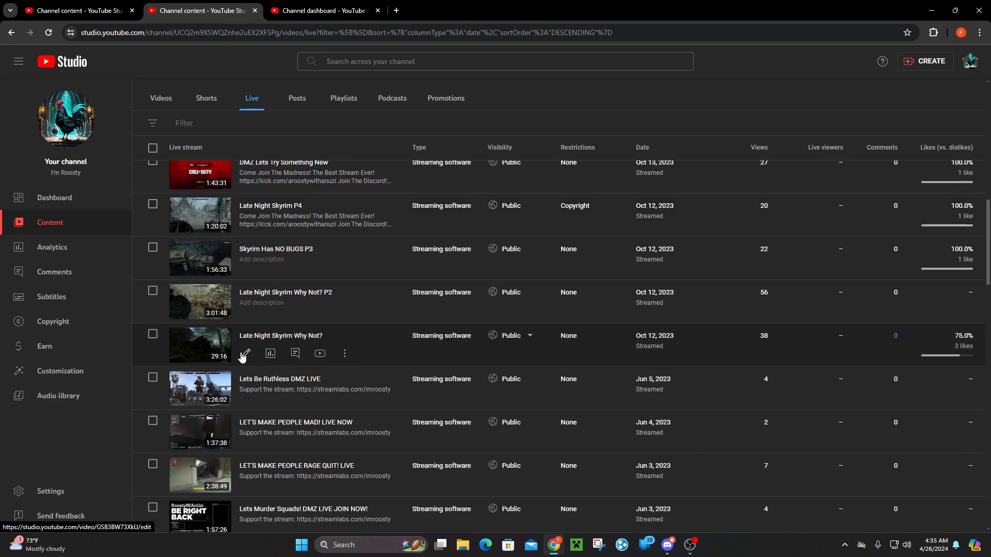
mouse_move(755, 338)
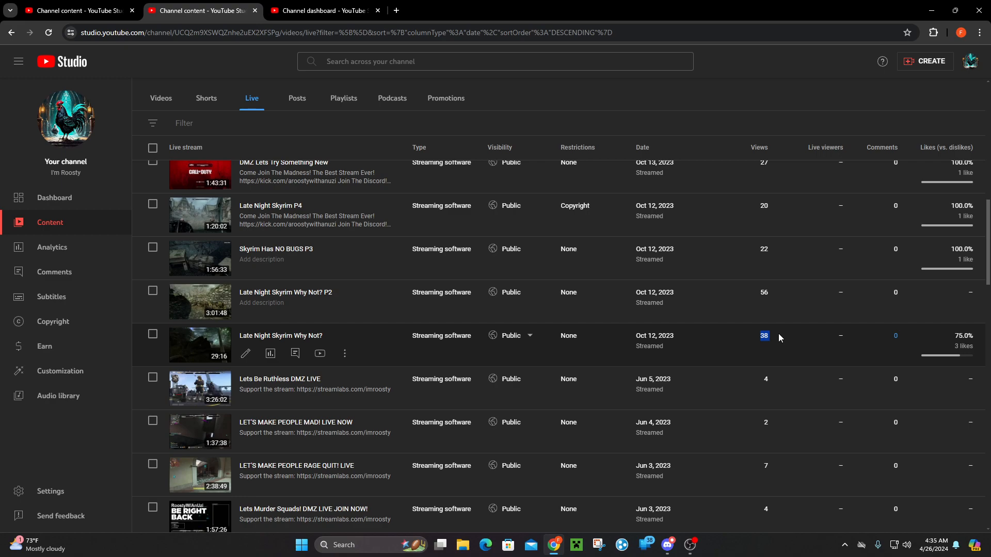
mouse_move(728, 336)
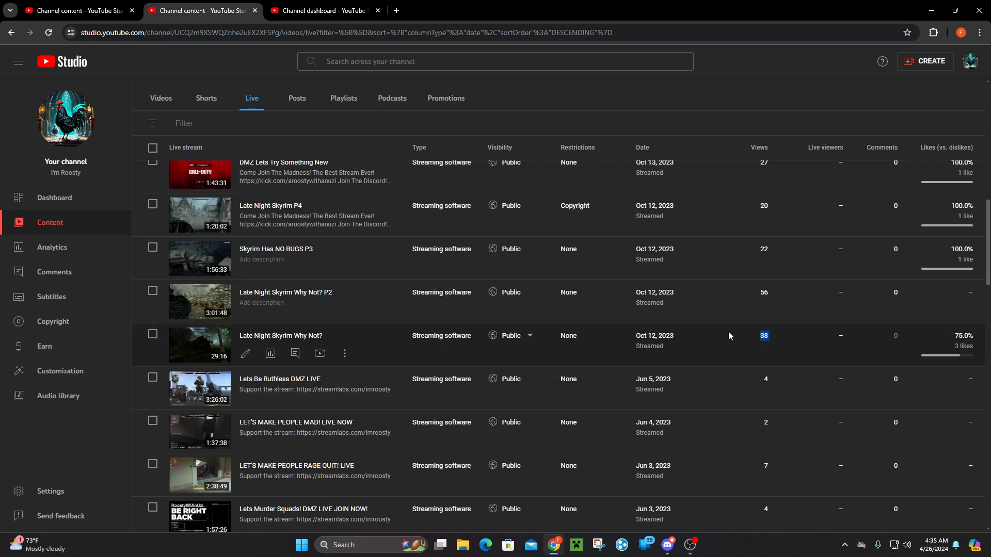
mouse_move(423, 301)
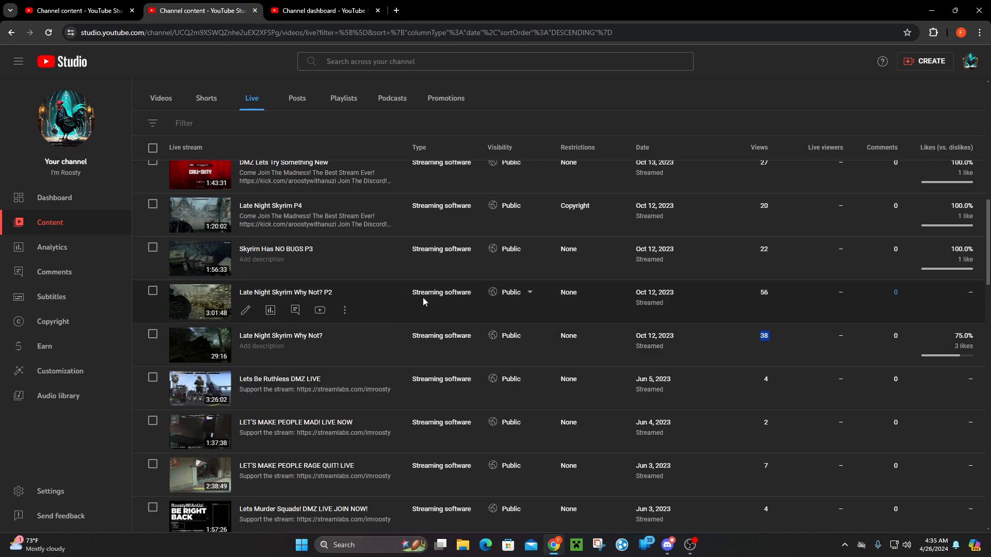
scroll(up, 3)
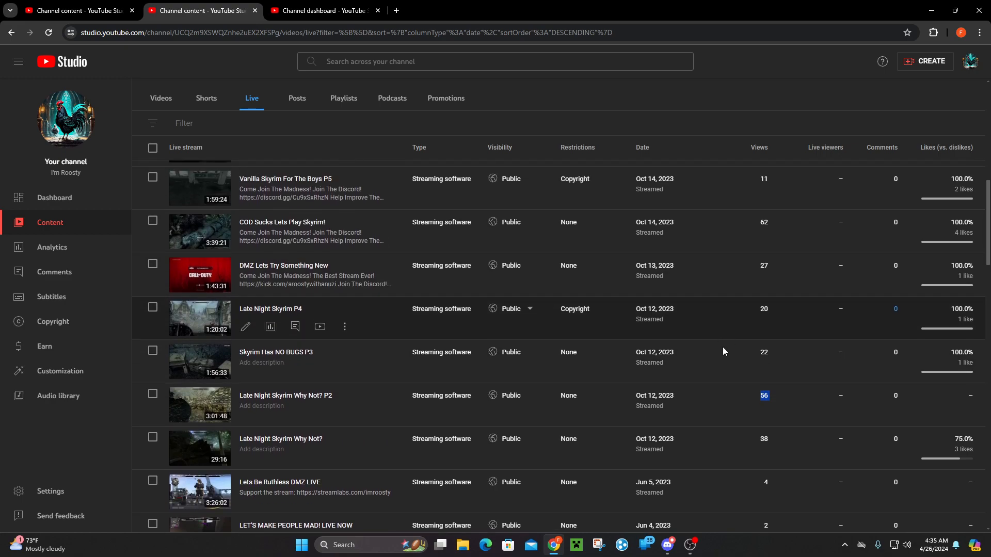
scroll(up, 3)
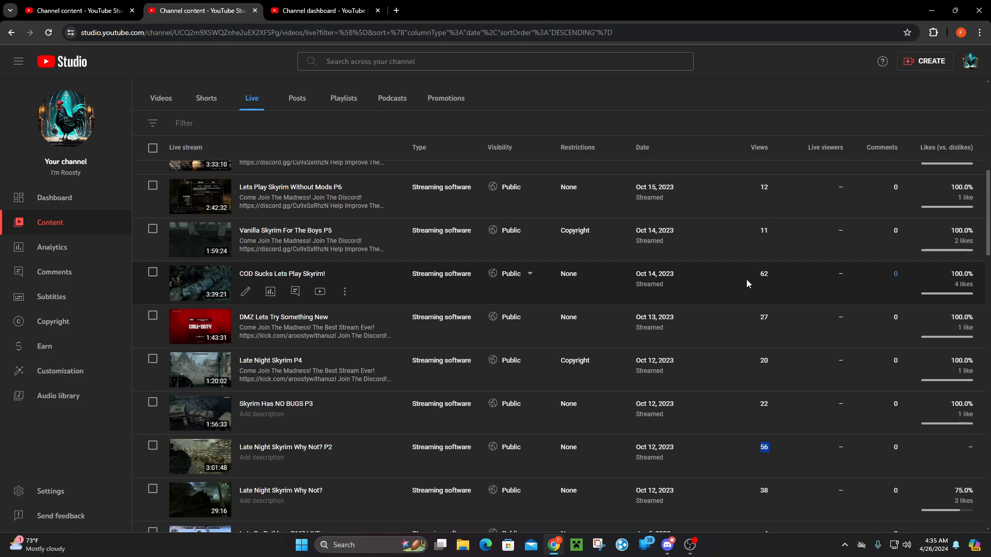
scroll(up, 3)
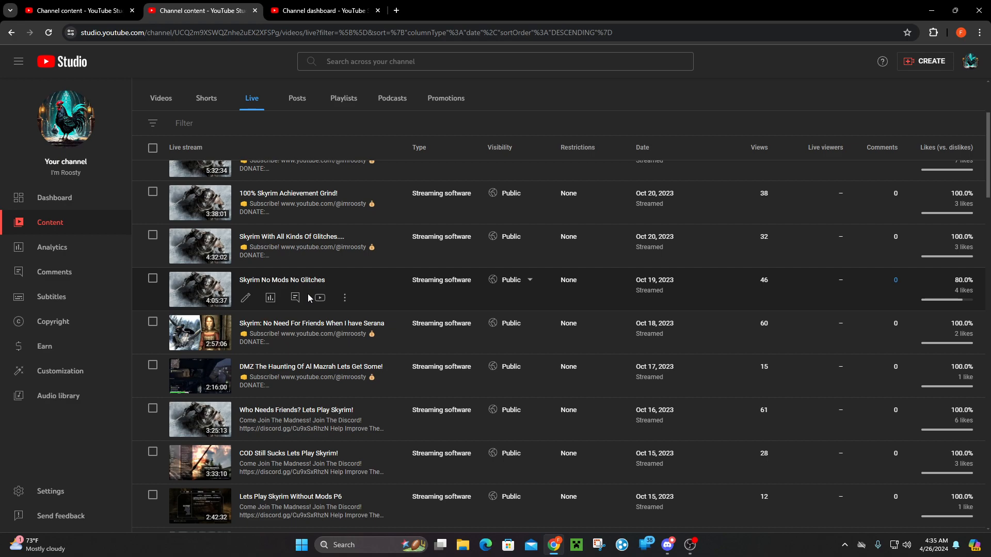
scroll(down, 3)
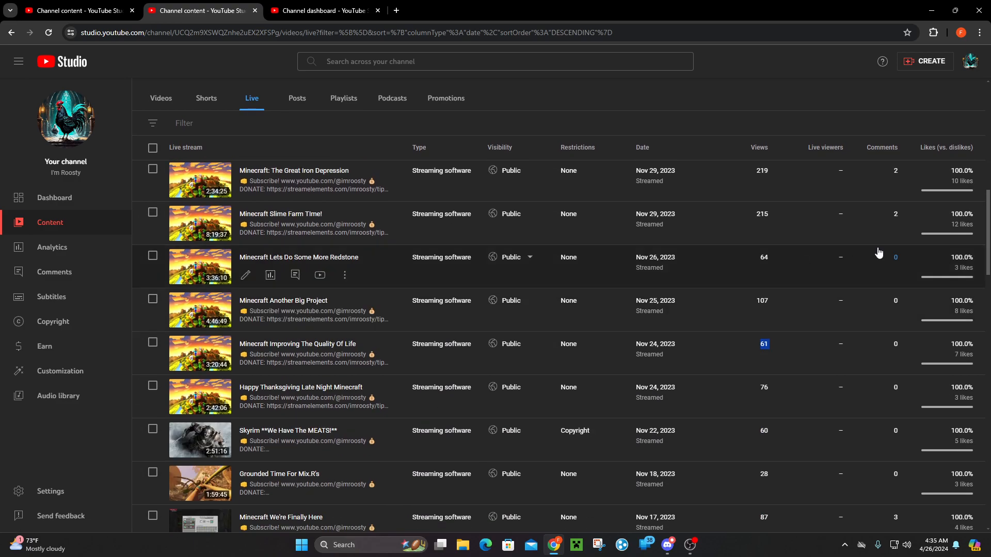
scroll(down, 3)
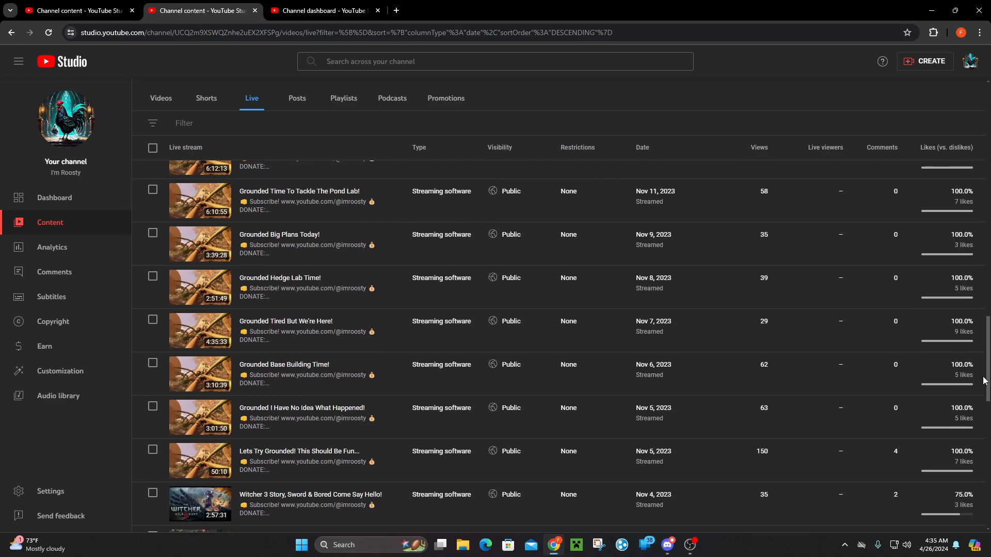
scroll(down, 3)
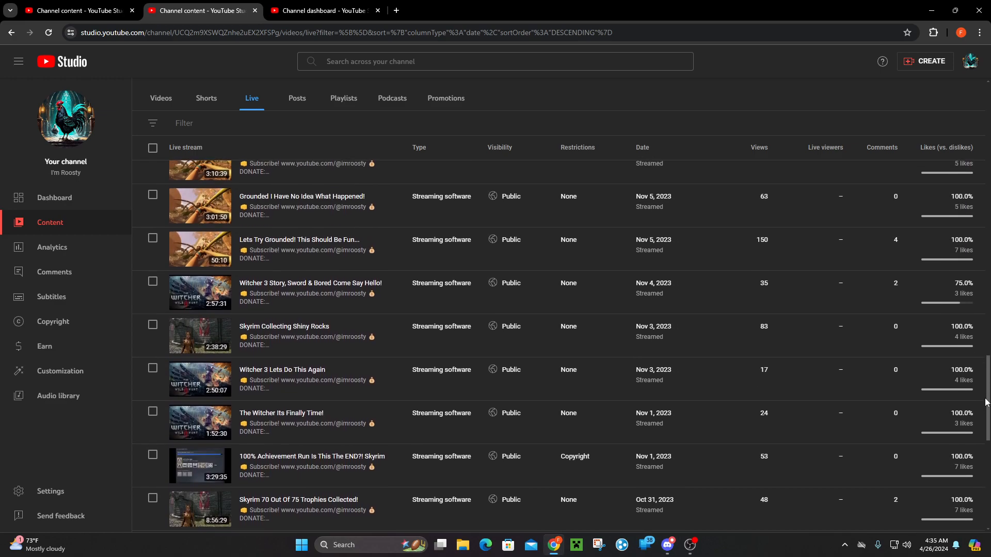
scroll(up, 3)
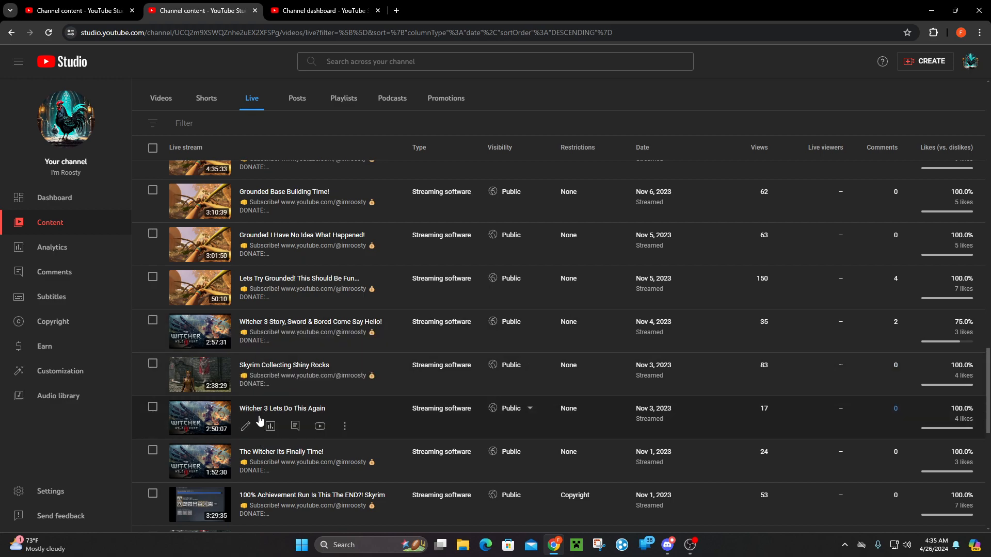
mouse_move(726, 381)
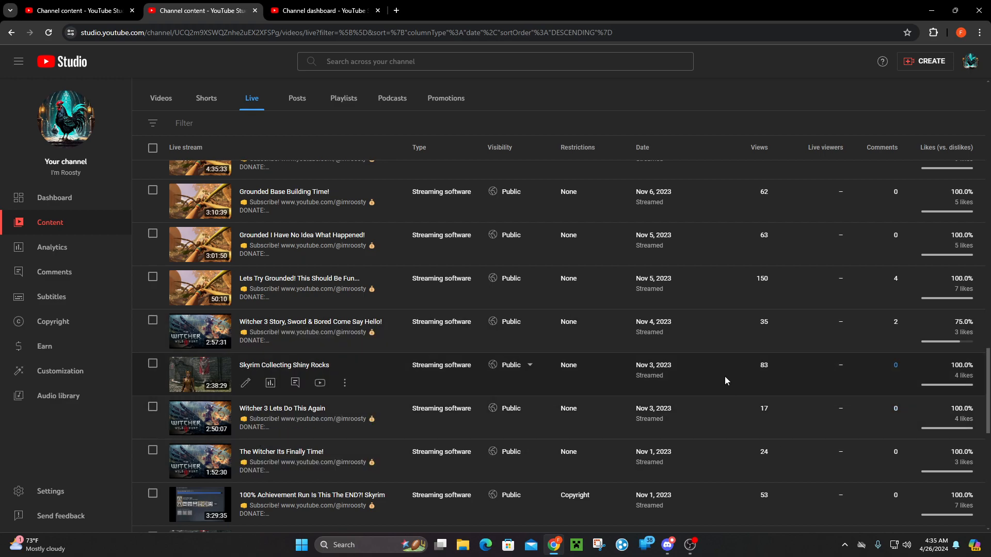
mouse_move(59, 403)
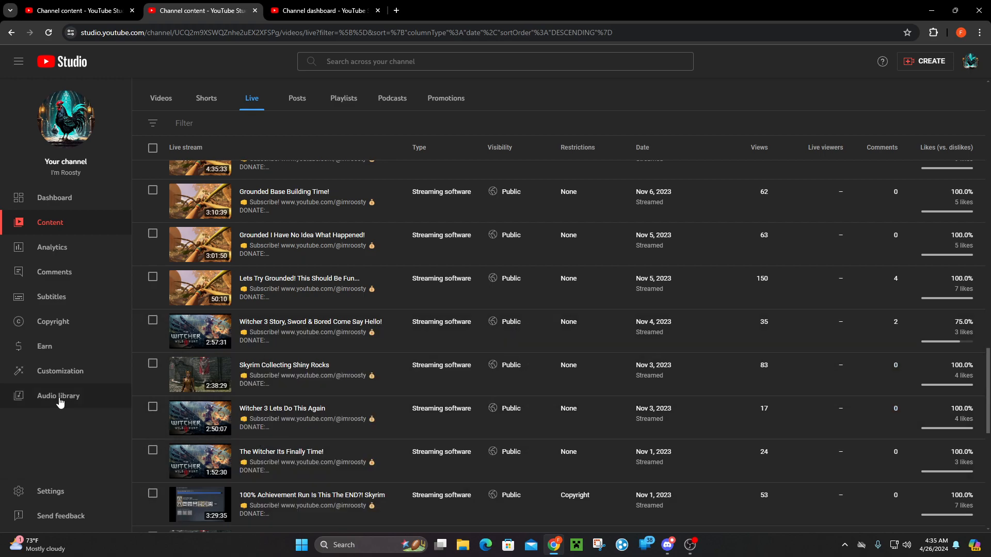
mouse_move(535, 372)
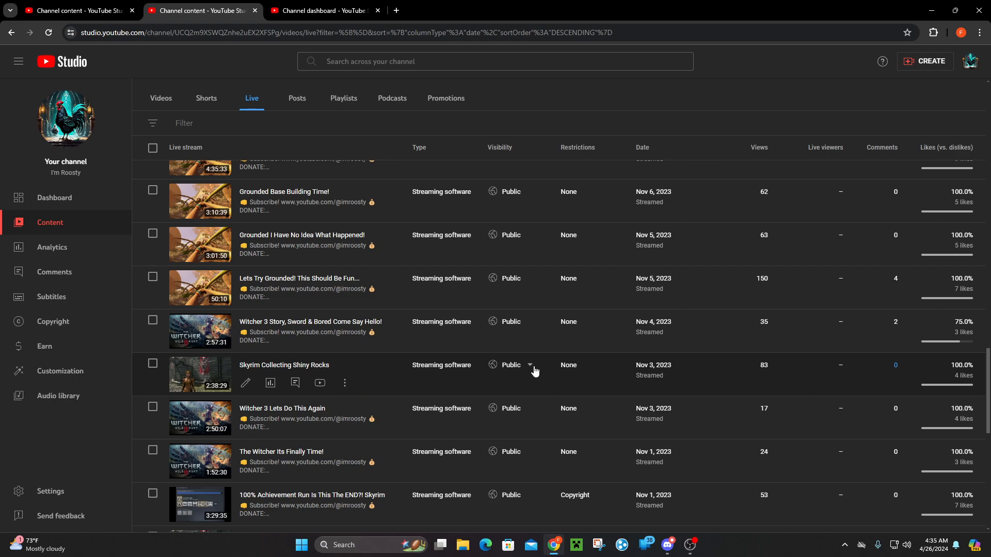
mouse_move(255, 315)
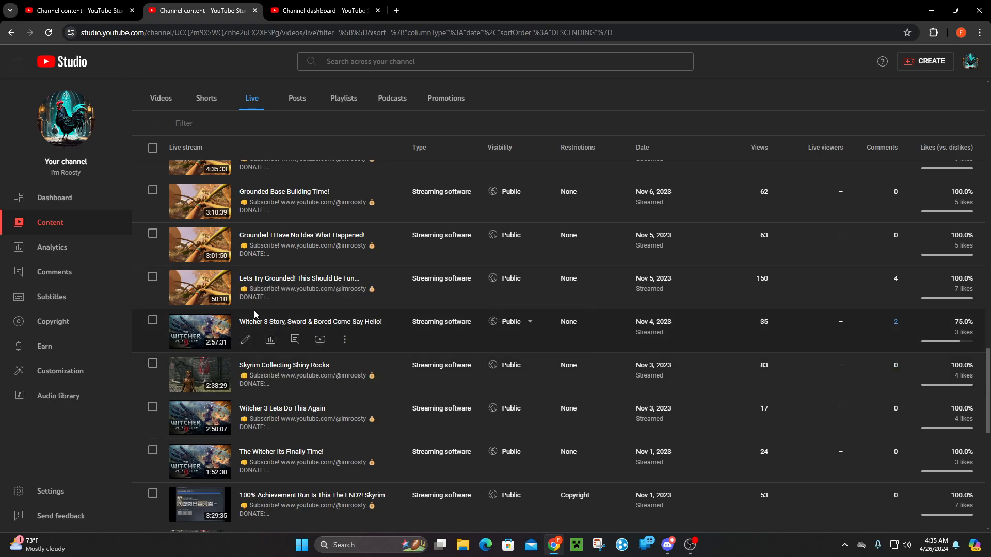
mouse_move(199, 288)
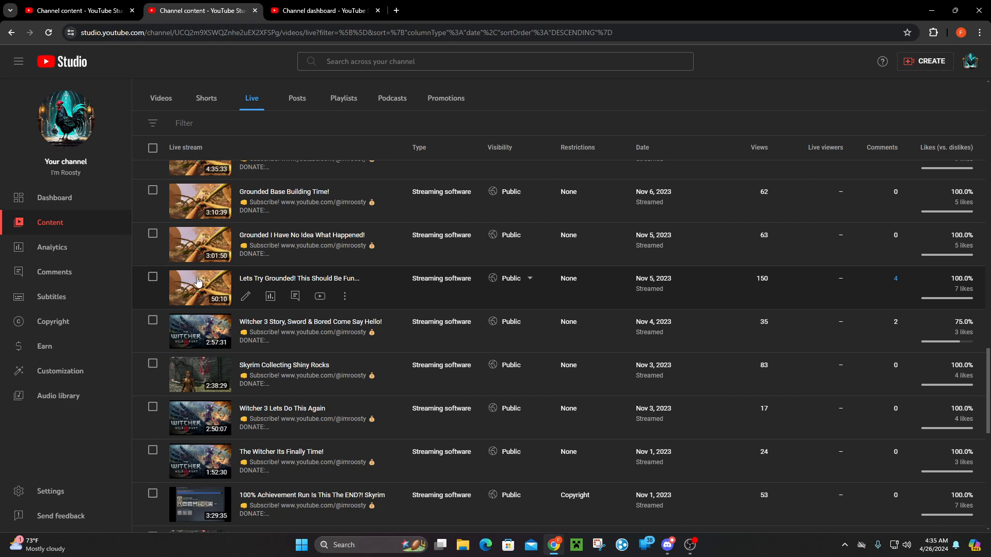
mouse_move(390, 298)
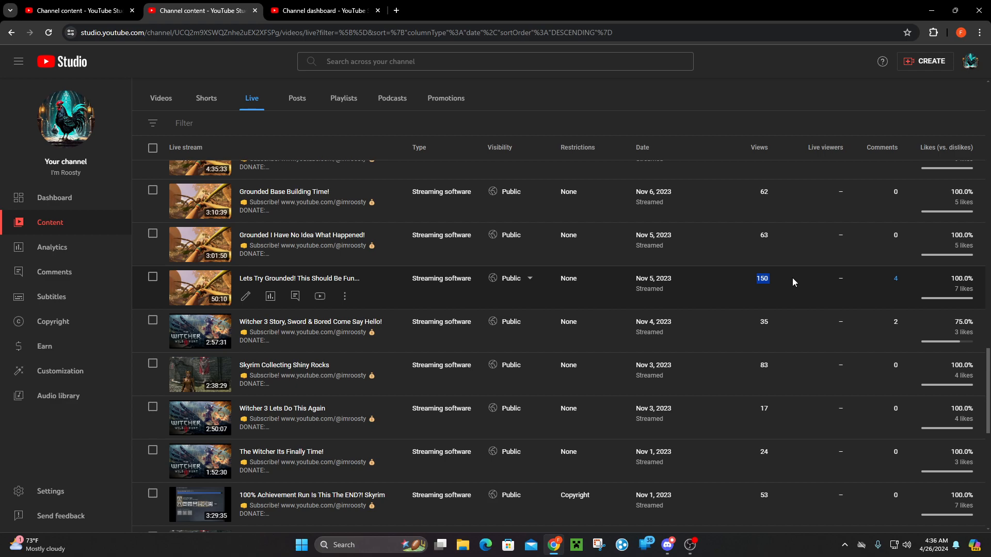
mouse_move(792, 284)
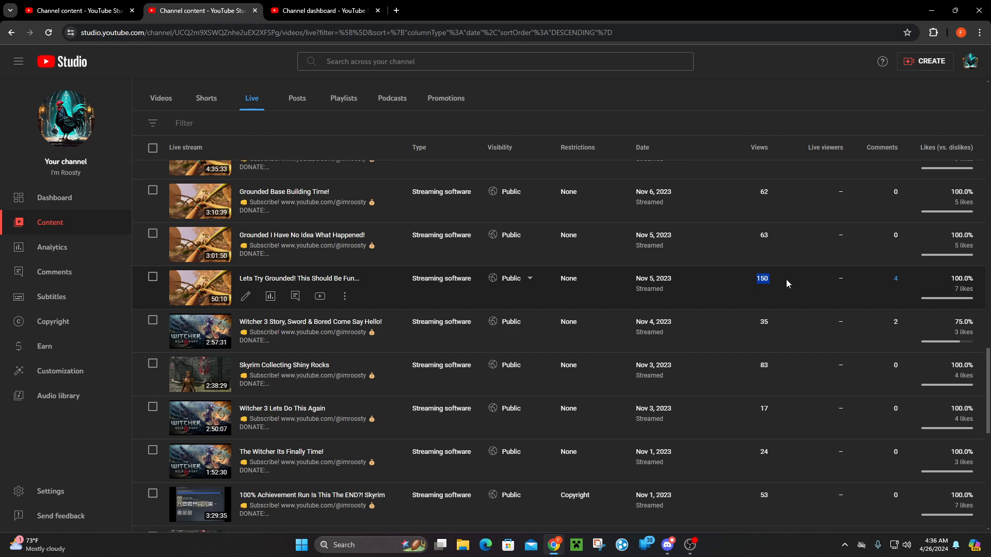
mouse_move(767, 251)
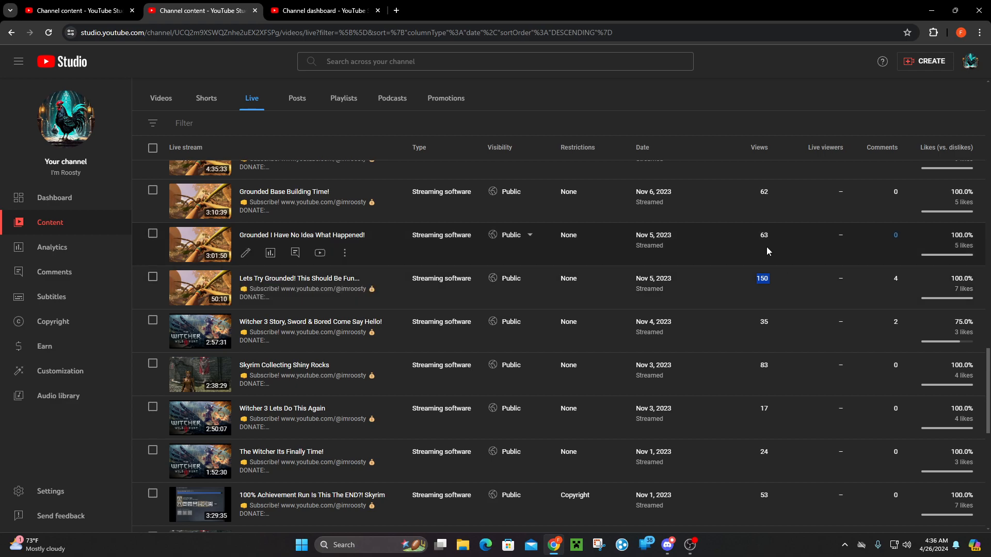
Scroll the Live list up from November 2023 to January 2024 Redstone, Garlic Phone and Enderal streams.
scroll(up, 3)
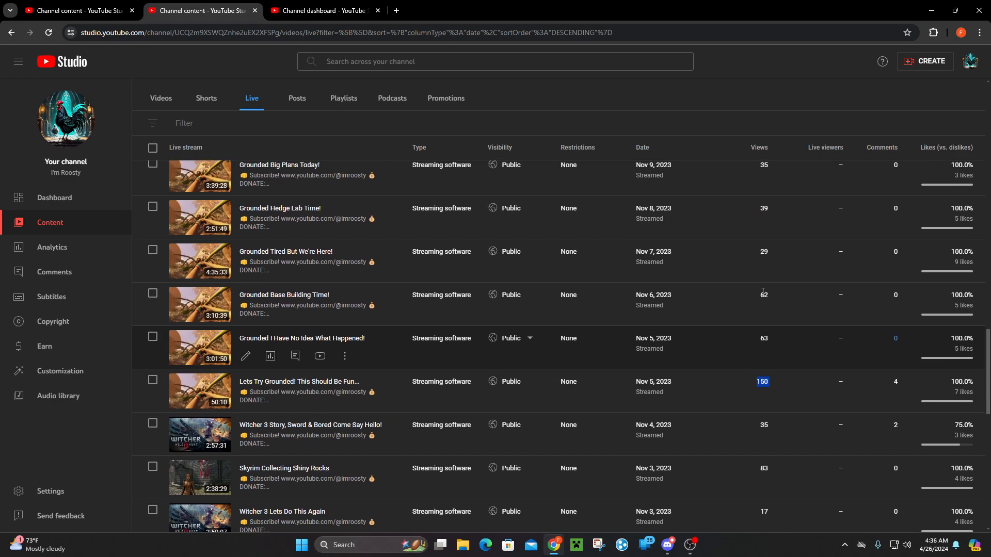
scroll(up, 3)
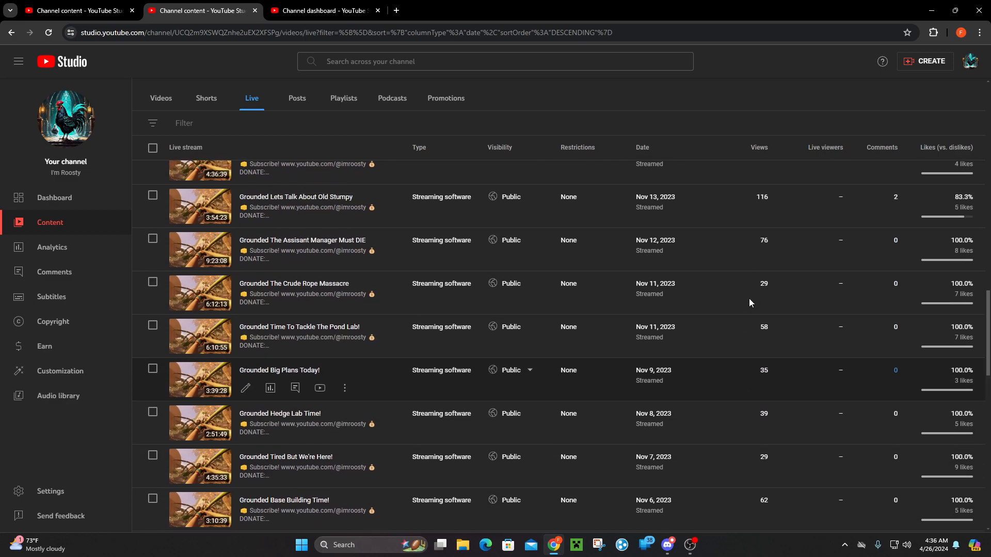
scroll(up, 3)
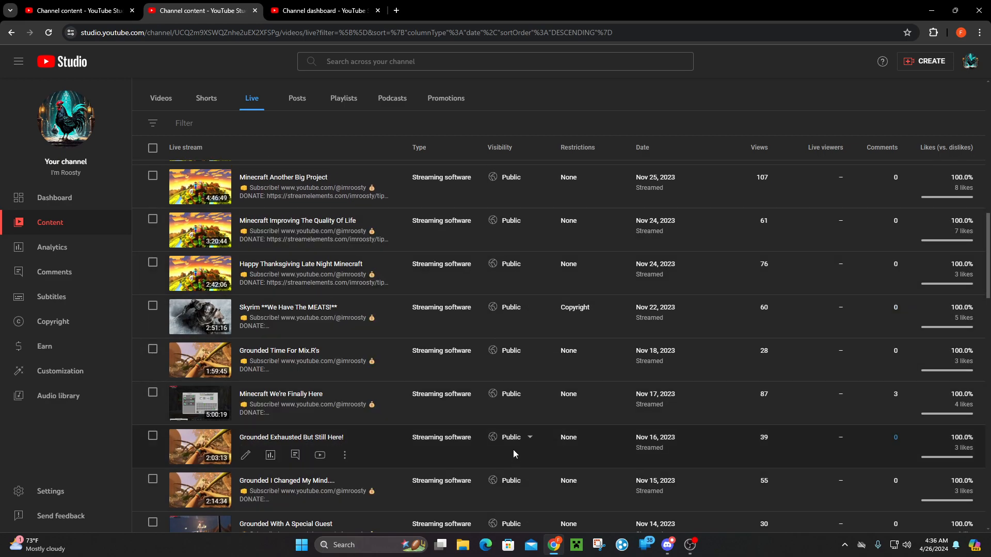
scroll(up, 3)
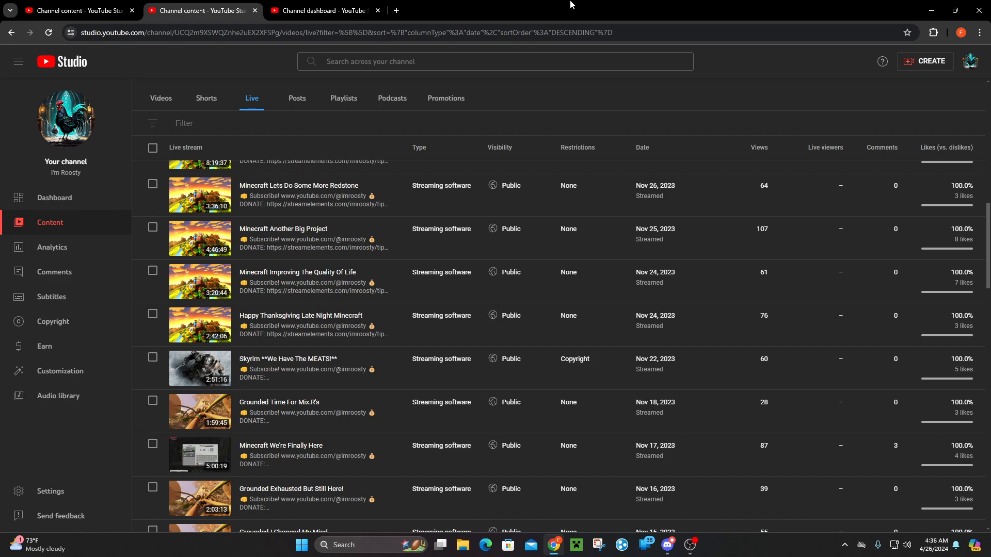
mouse_move(755, 327)
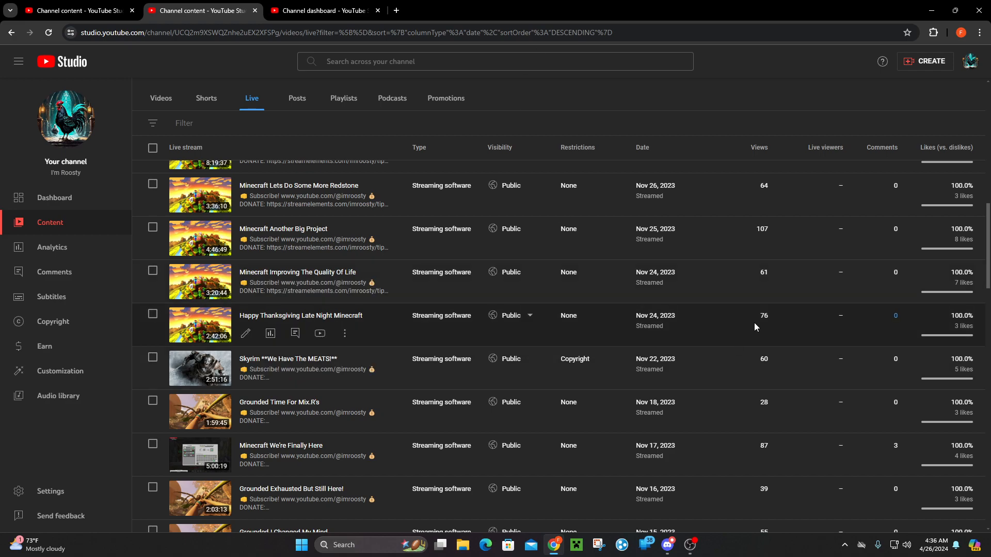
scroll(up, 3)
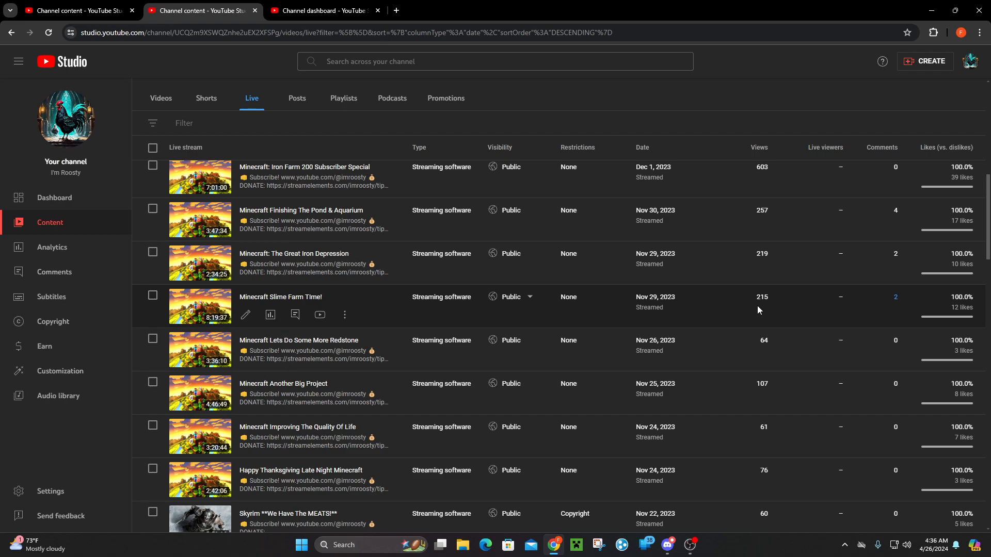
scroll(up, 3)
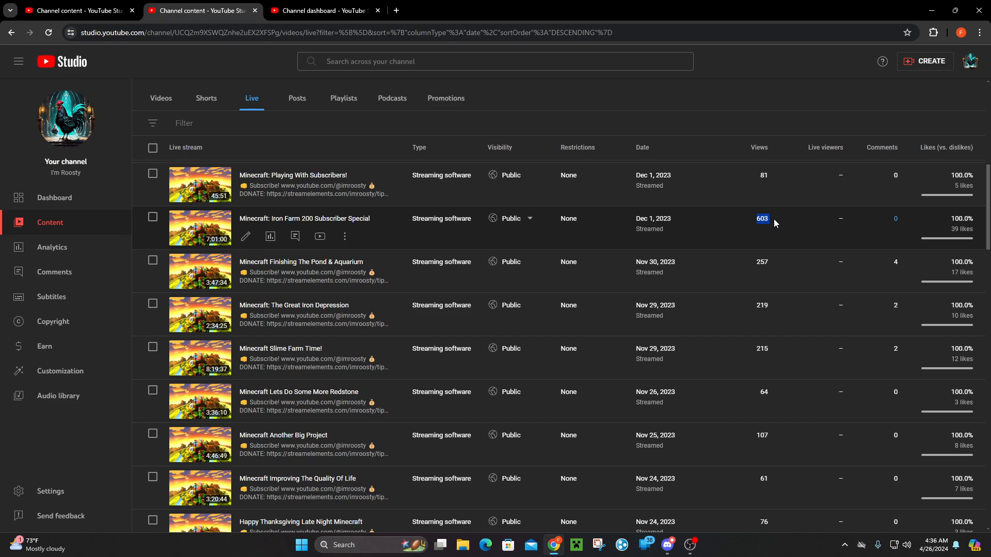
mouse_move(212, 247)
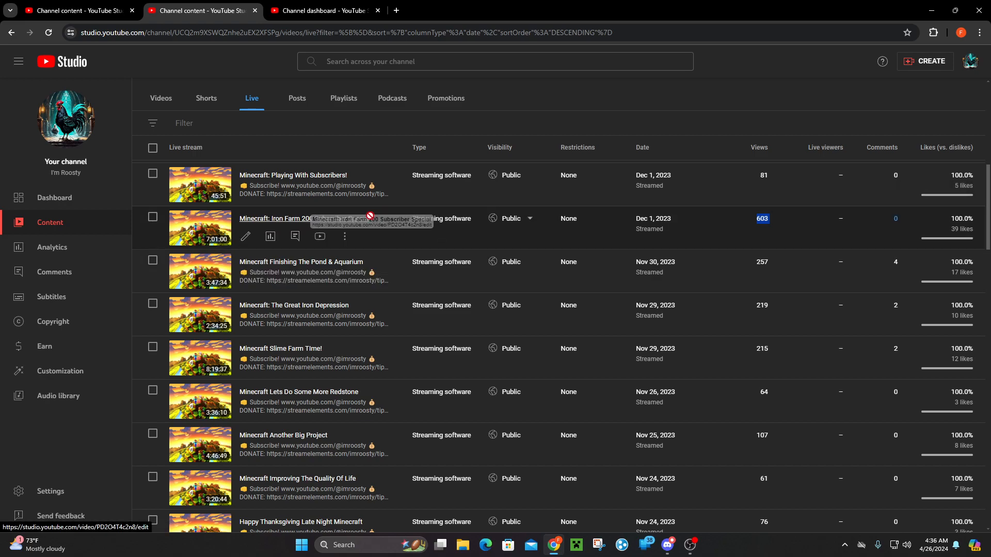
mouse_move(415, 232)
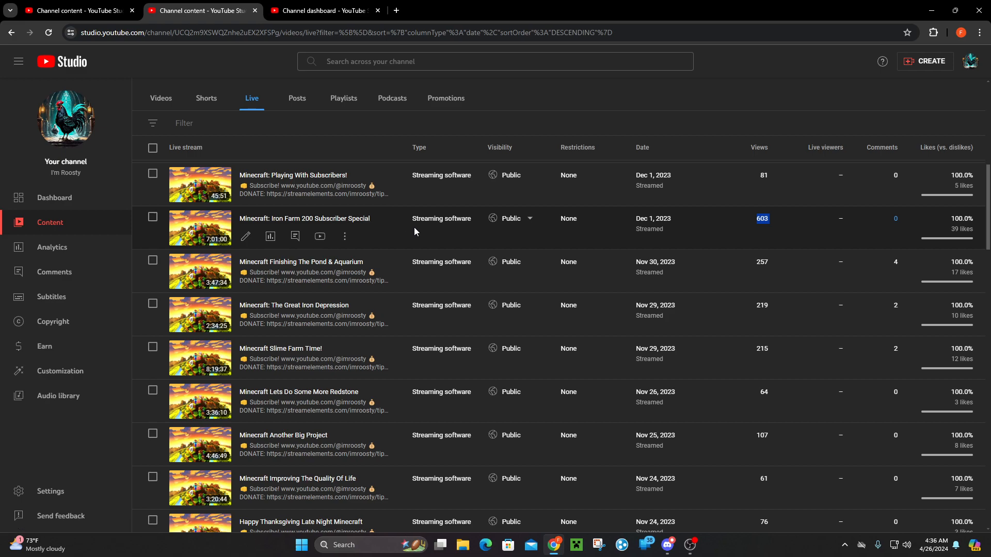
mouse_move(747, 263)
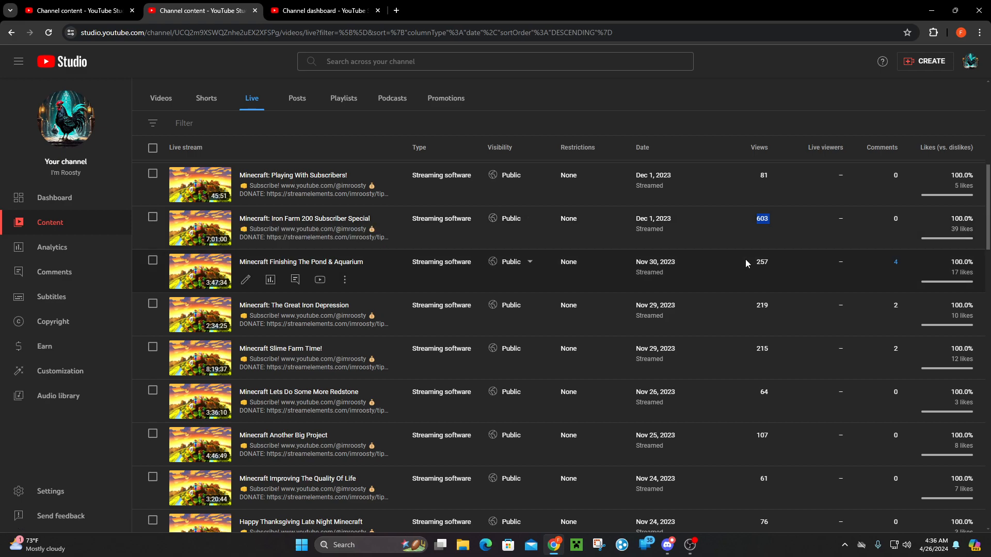
scroll(up, 3)
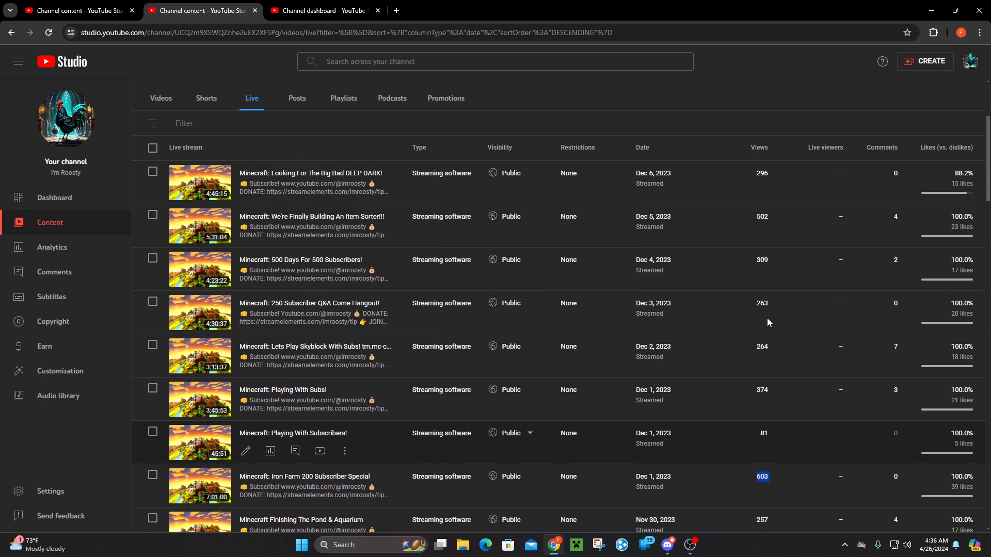
mouse_move(733, 392)
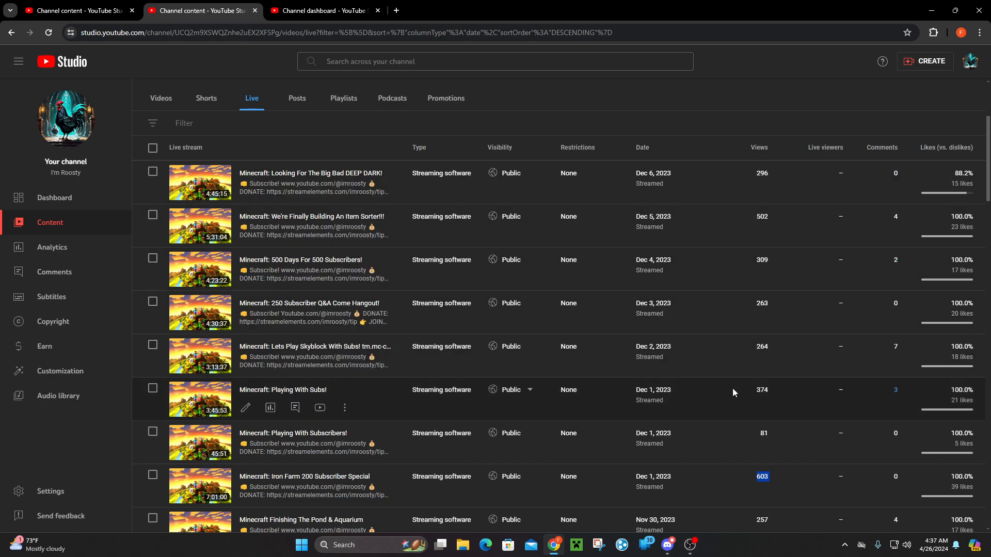
scroll(up, 3)
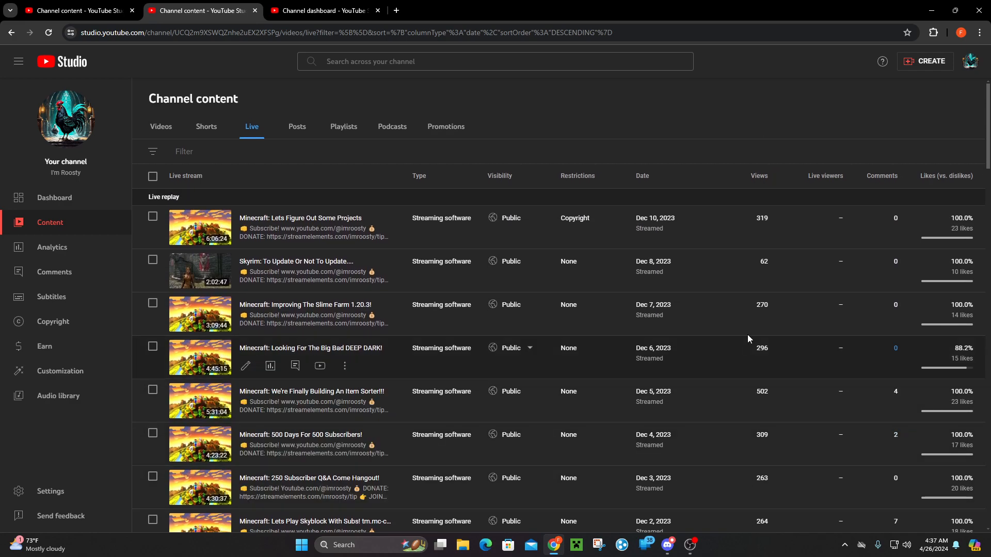
mouse_move(733, 304)
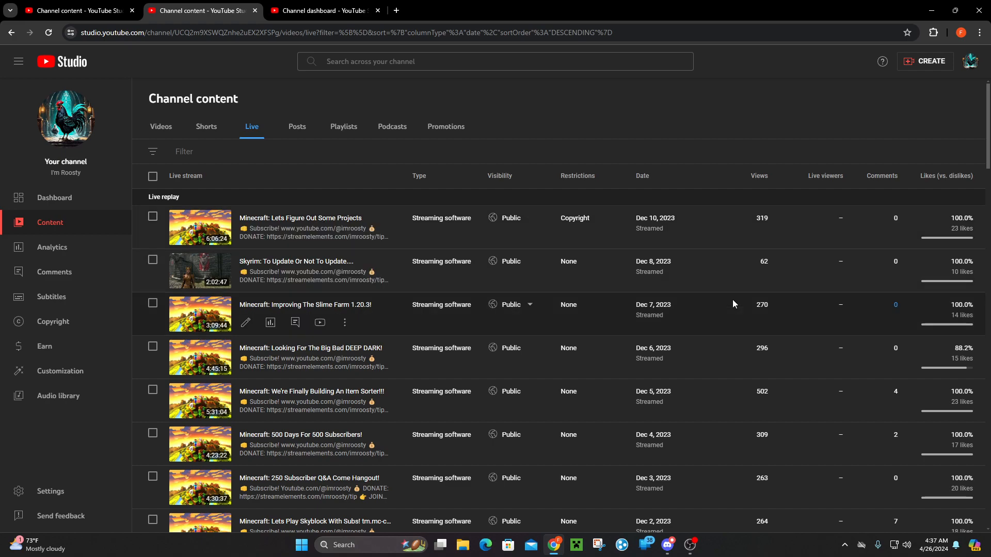
scroll(down, 3)
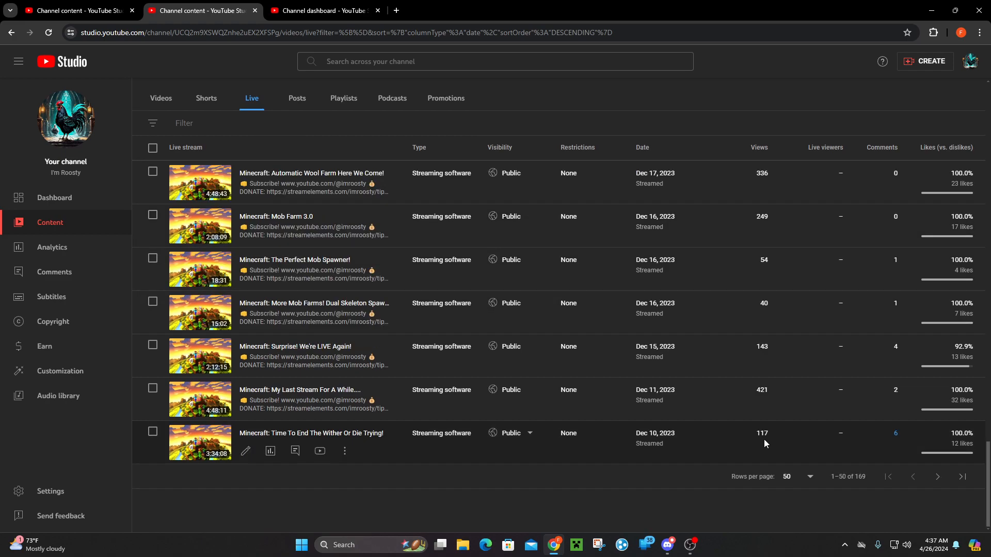
scroll(up, 3)
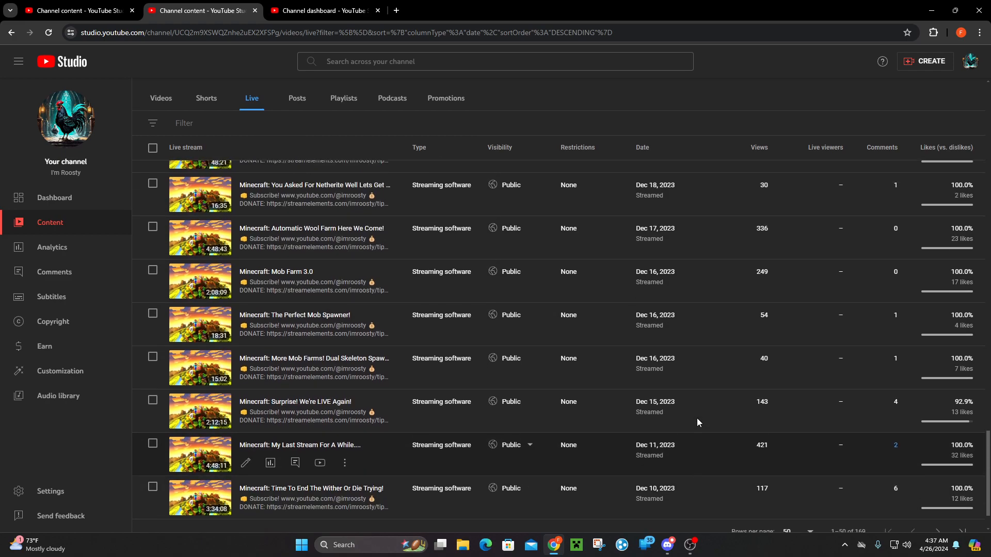
scroll(up, 3)
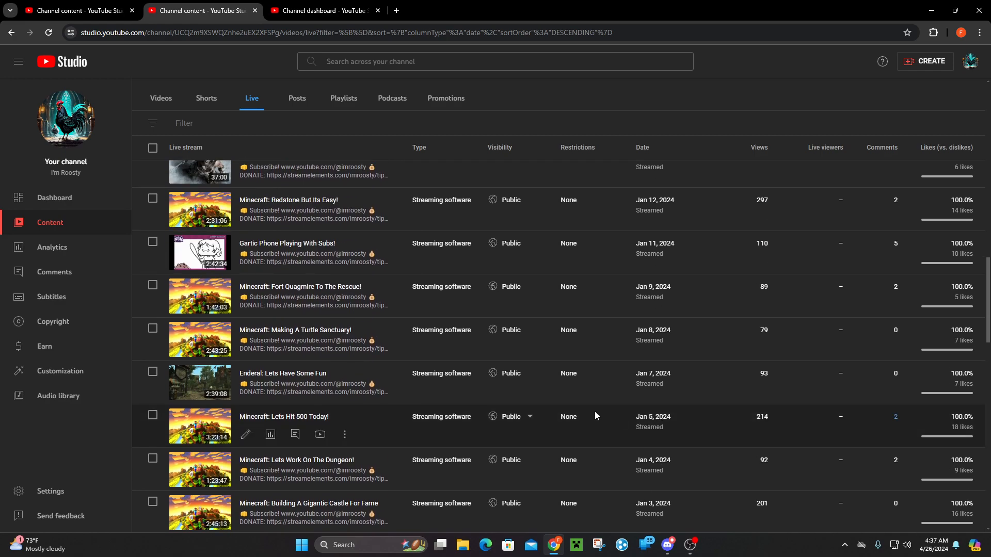
mouse_move(345, 391)
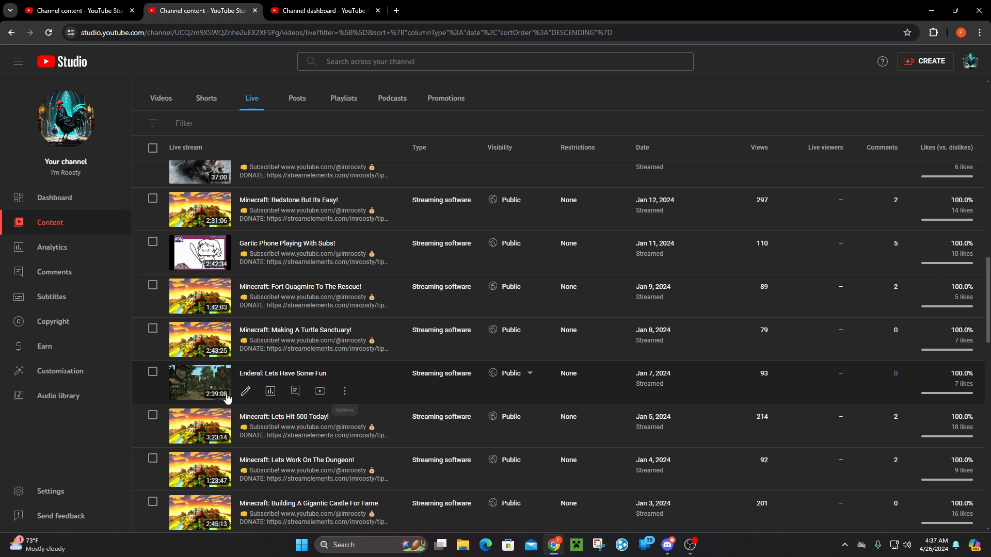
Keep scrolling the Live list up to April 2024 Hogwarts Legacy, Fortnite and Custom Zombies streams.
scroll(up, 3)
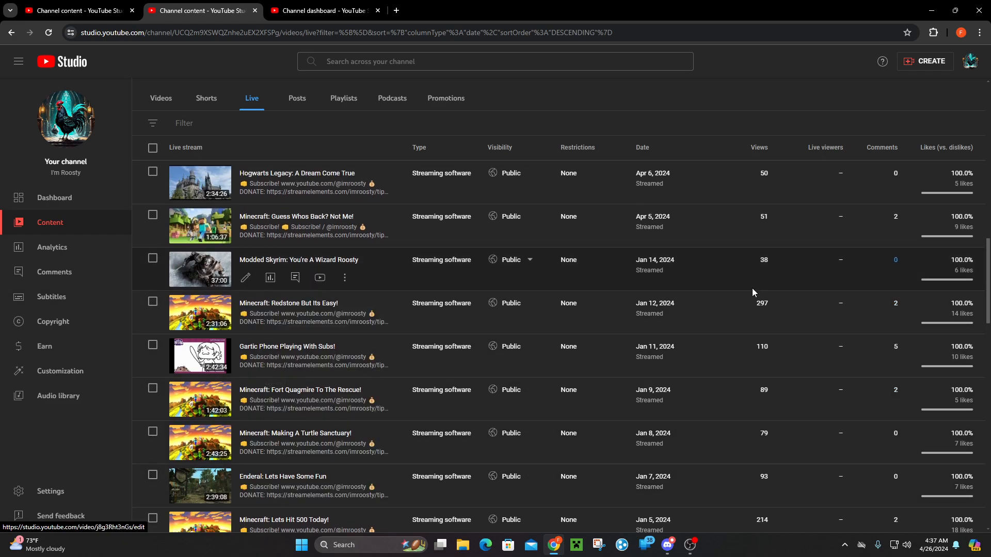
scroll(up, 3)
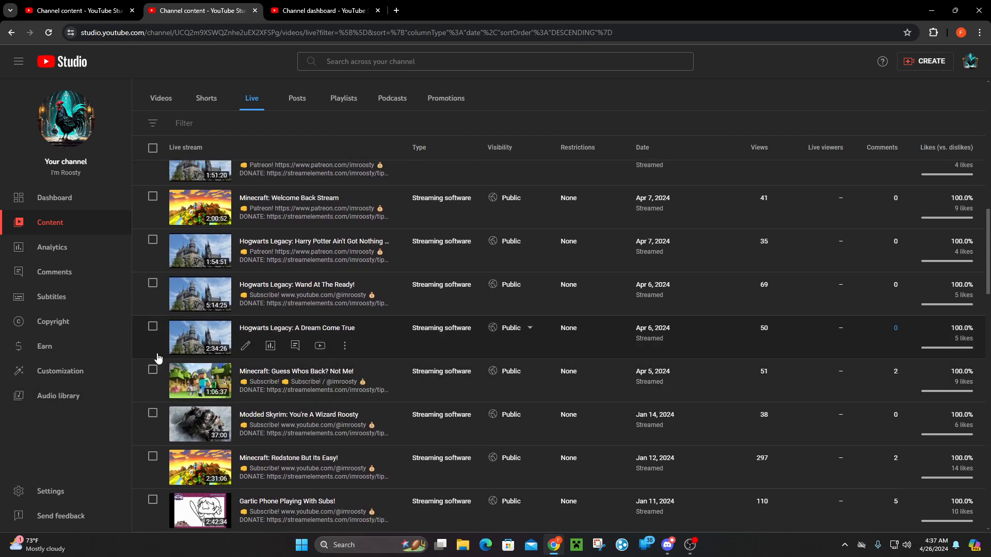
mouse_move(310, 341)
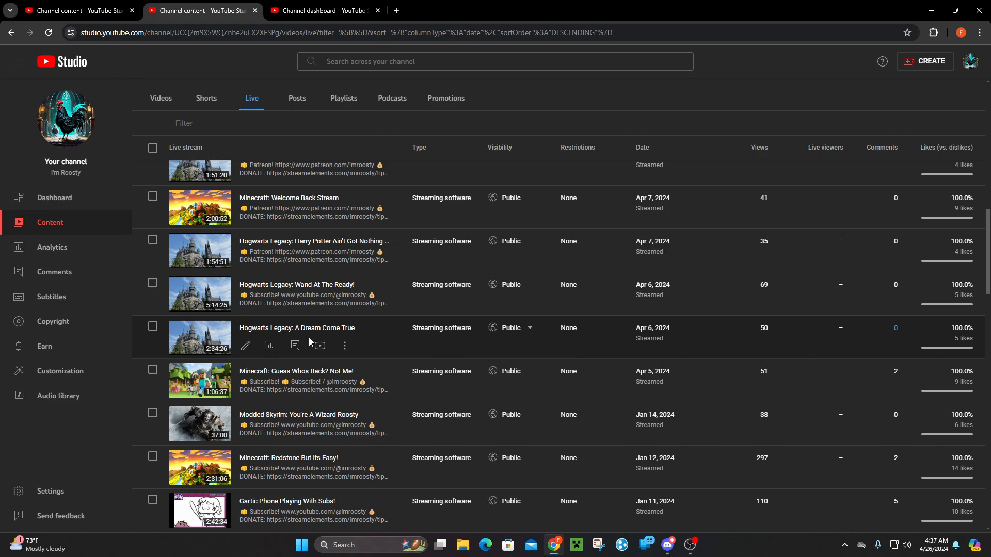
mouse_move(295, 346)
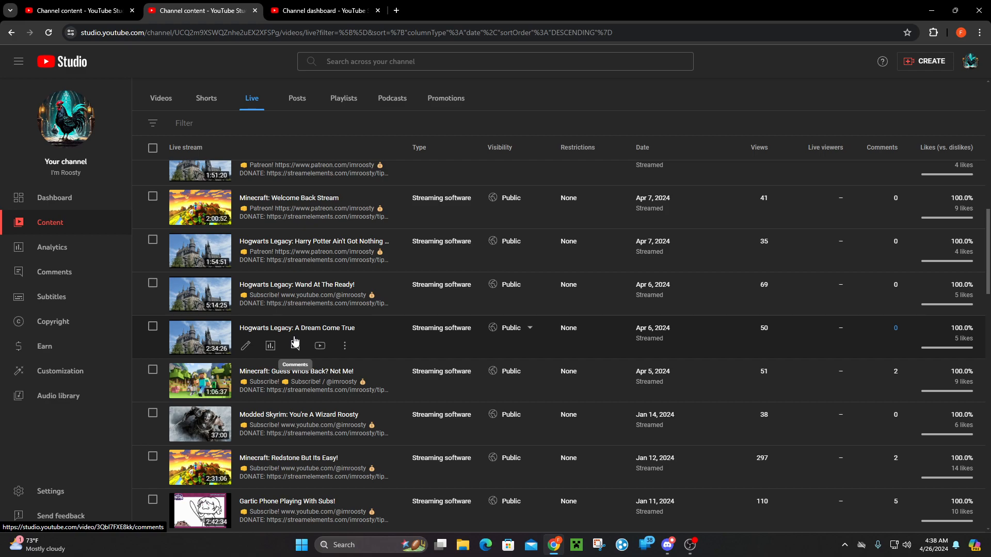
scroll(up, 3)
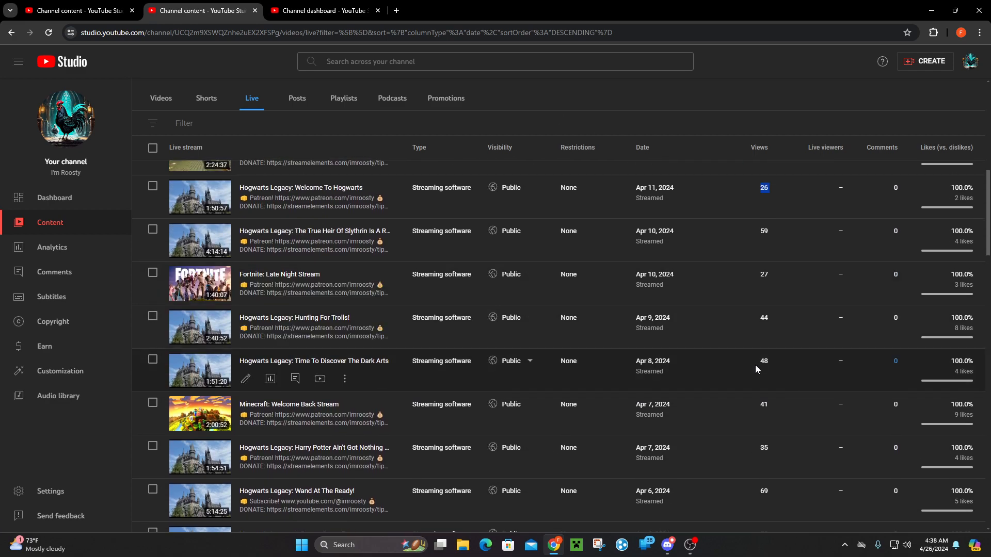
scroll(up, 3)
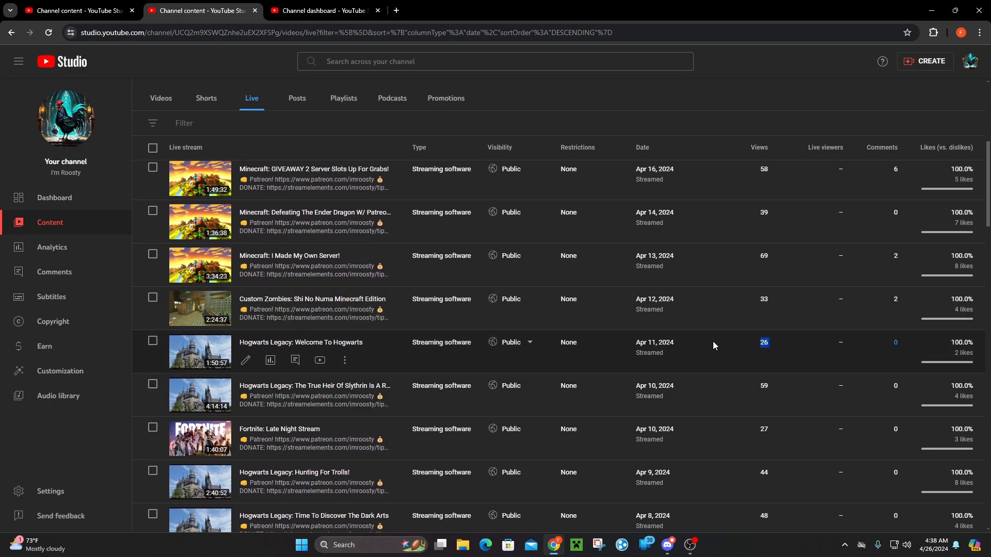
scroll(up, 3)
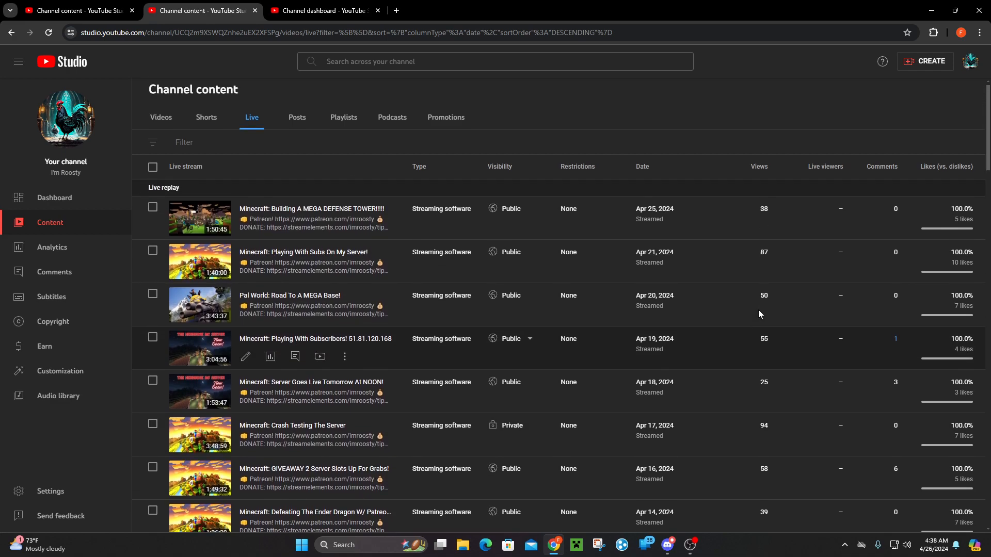
scroll(down, 3)
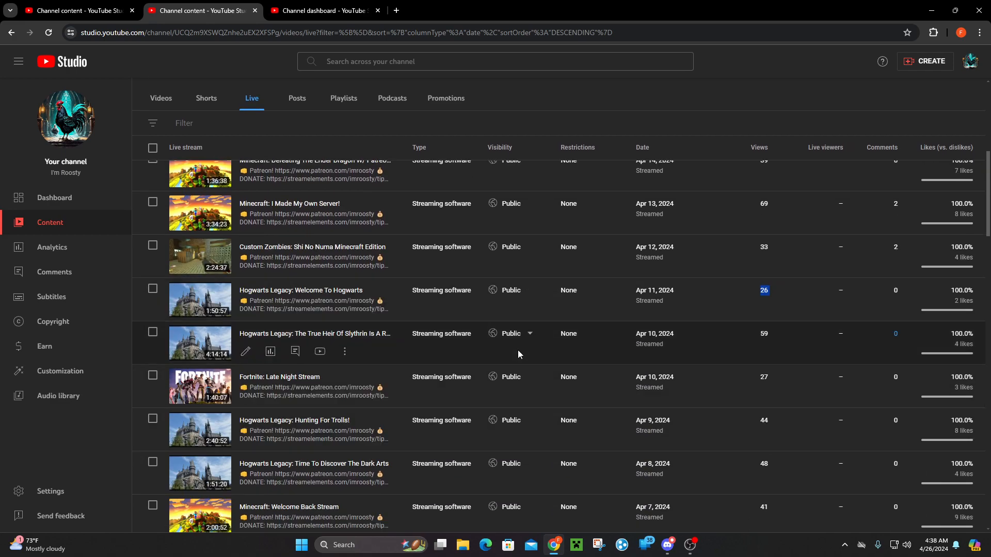
mouse_move(864, 340)
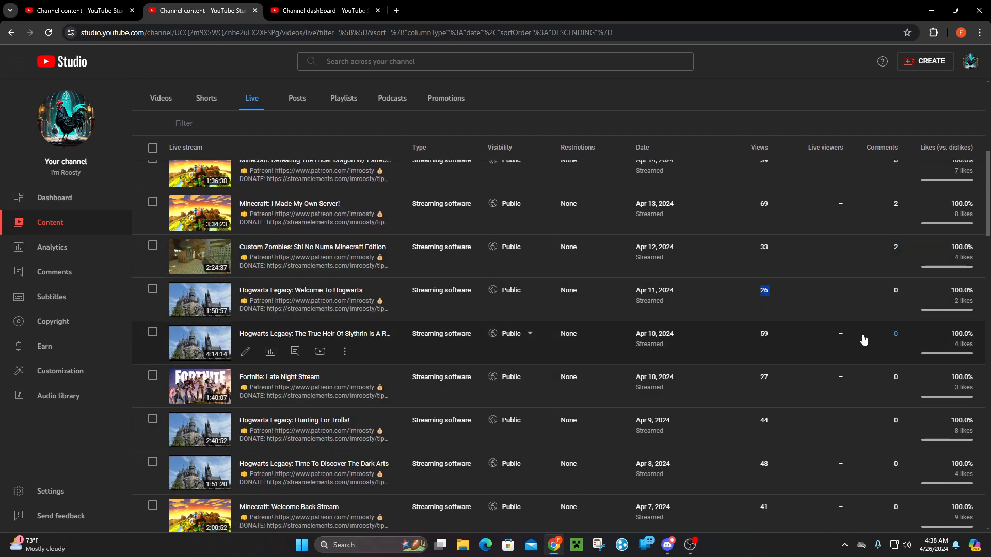
View the Shorts tab, then page through Videos to the final 151–173 of 173 uploads.
click(206, 126)
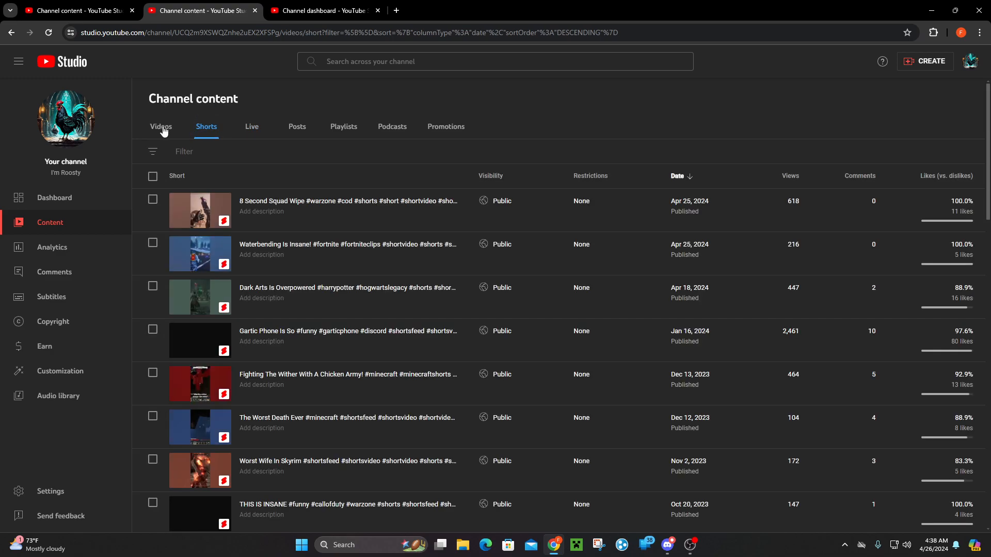
click(161, 126)
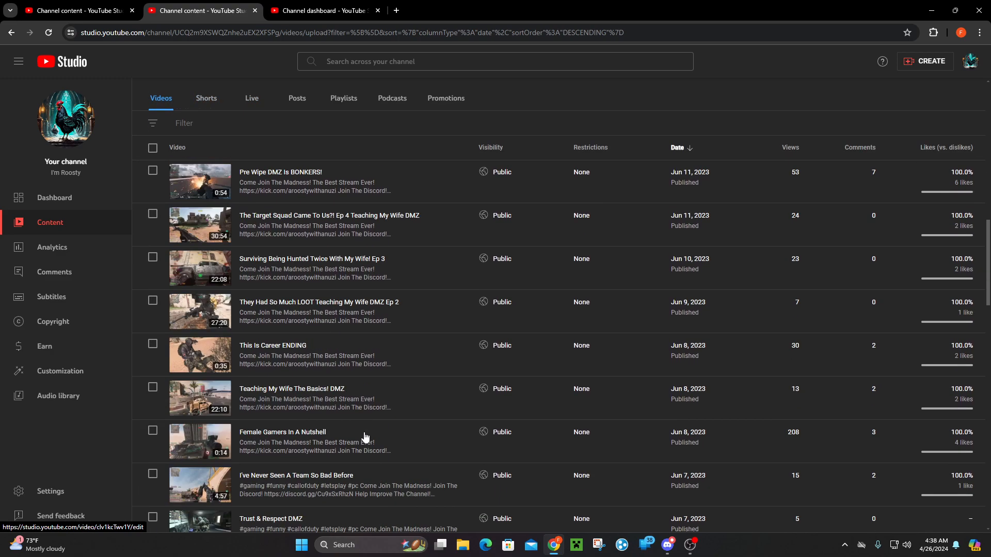
scroll(up, 3)
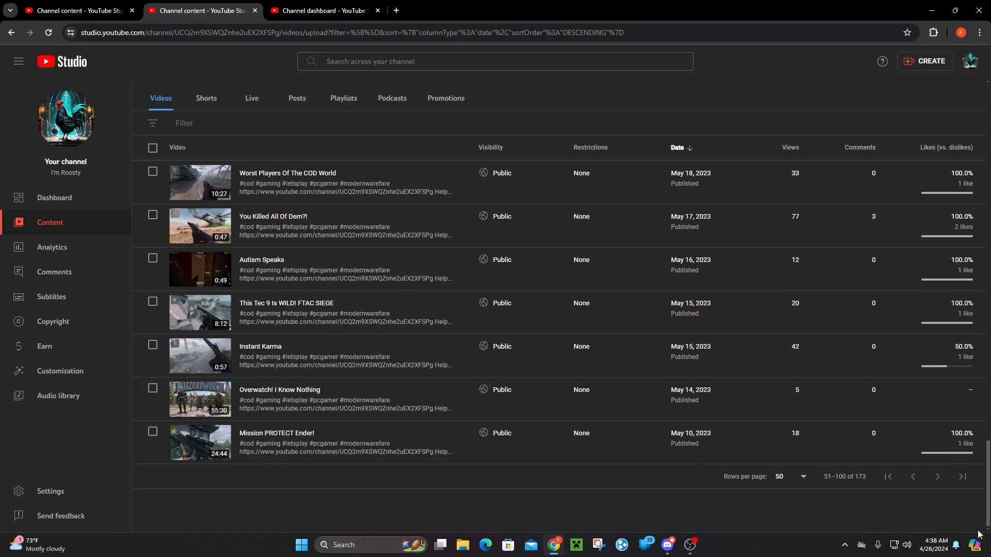
click(937, 477)
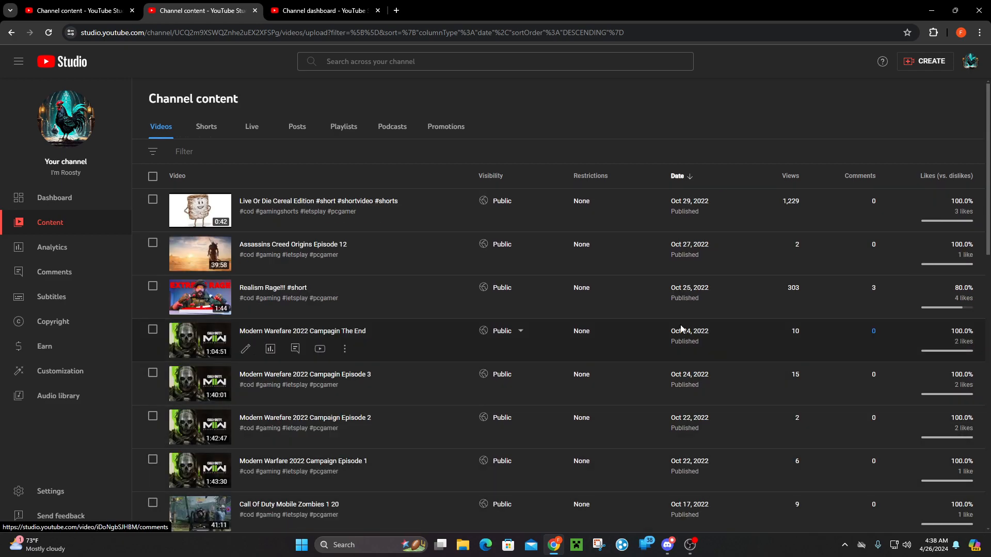
scroll(down, 3)
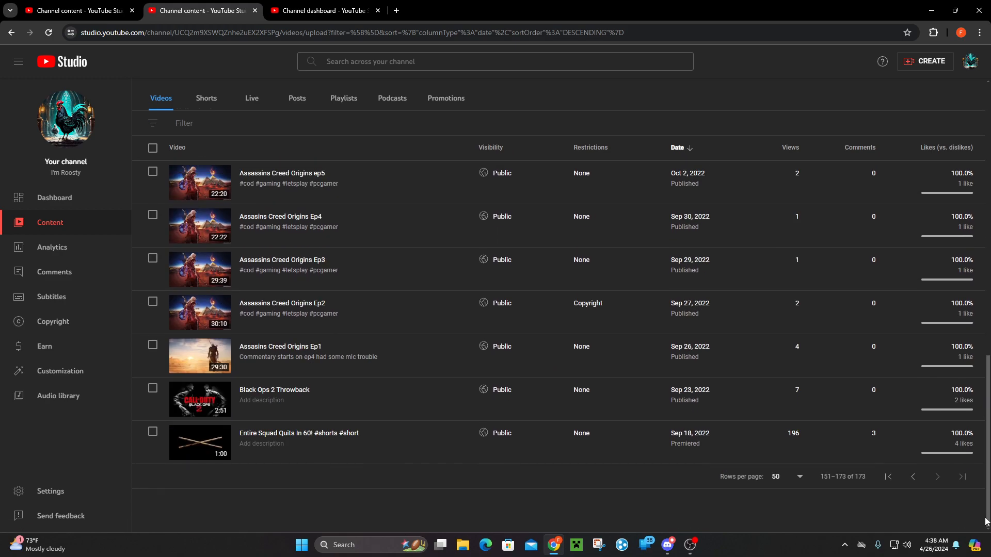
mouse_move(203, 445)
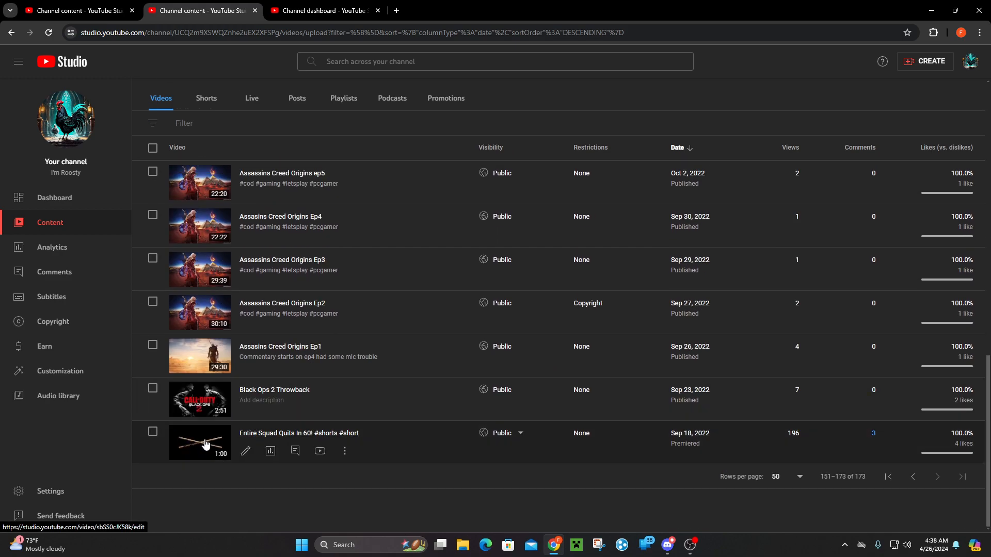
mouse_move(309, 438)
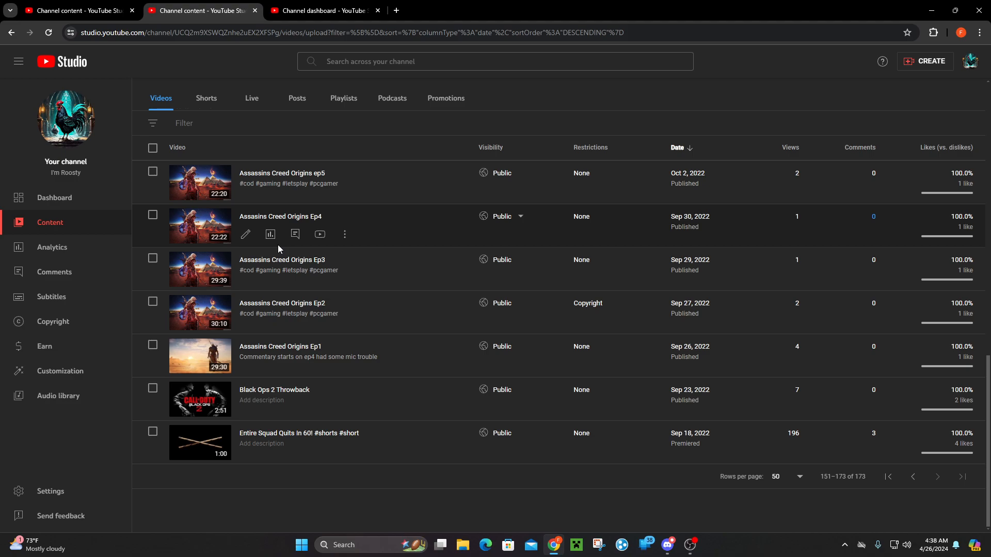
mouse_move(247, 194)
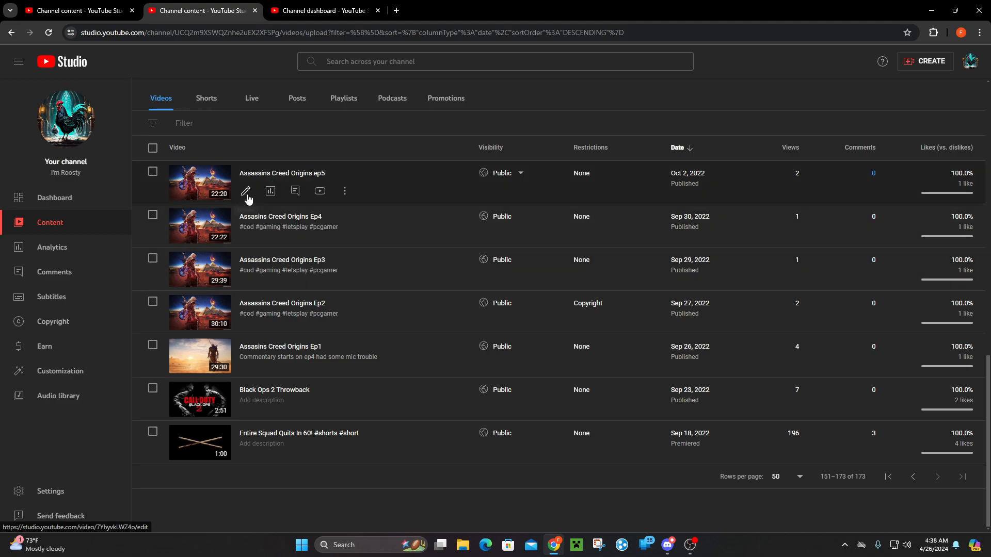
mouse_move(985, 473)
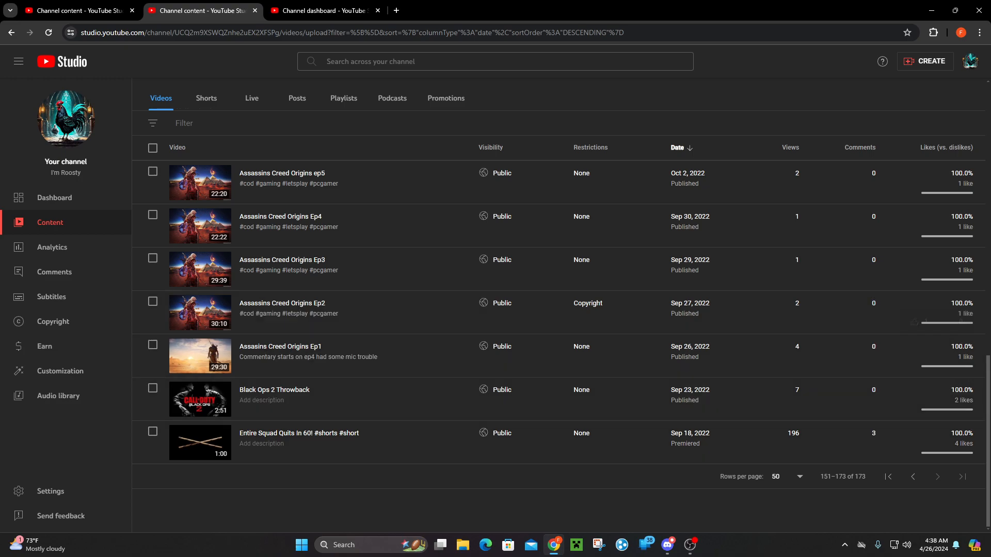
mouse_move(445, 210)
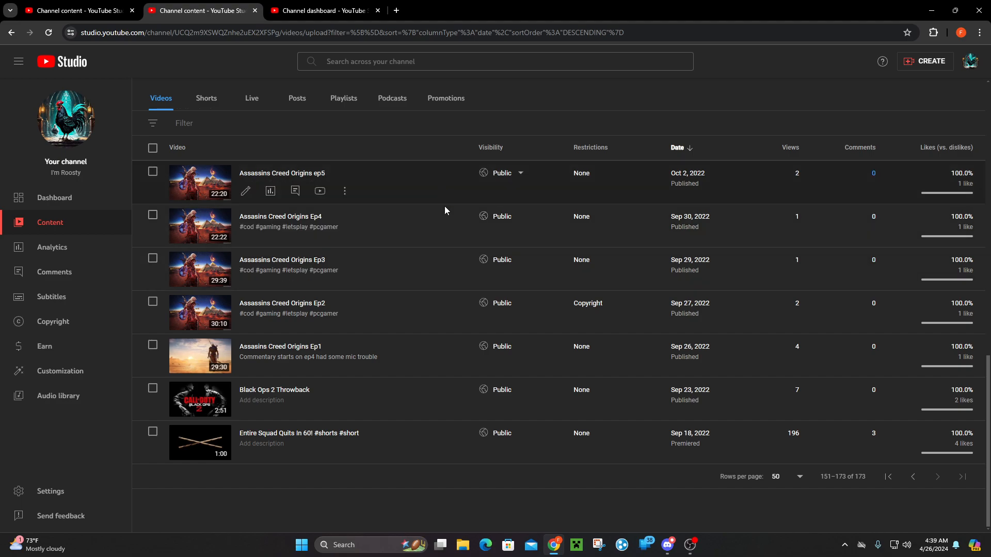
mouse_move(983, 384)
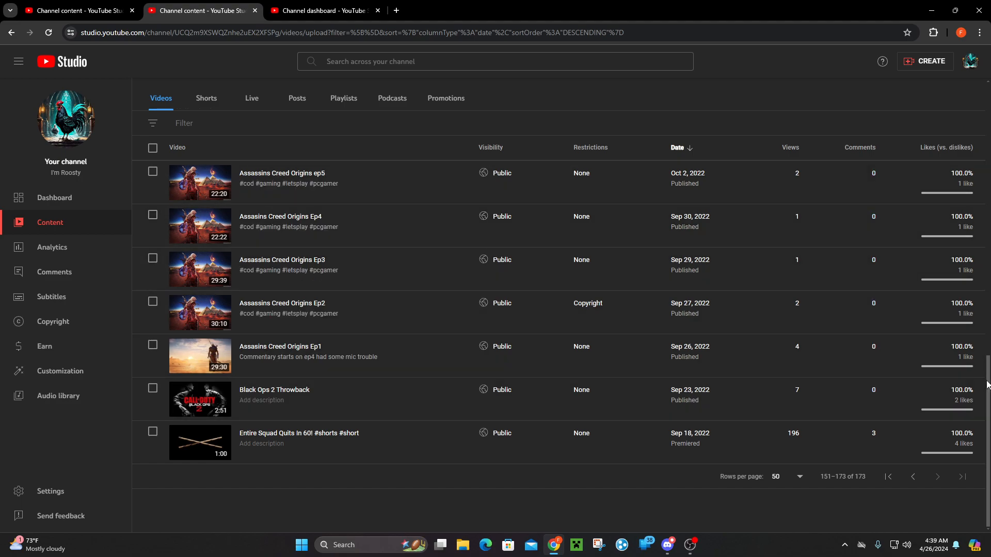
Jump back to the first Videos page listing late October to early November 2023 uploads.
click(888, 476)
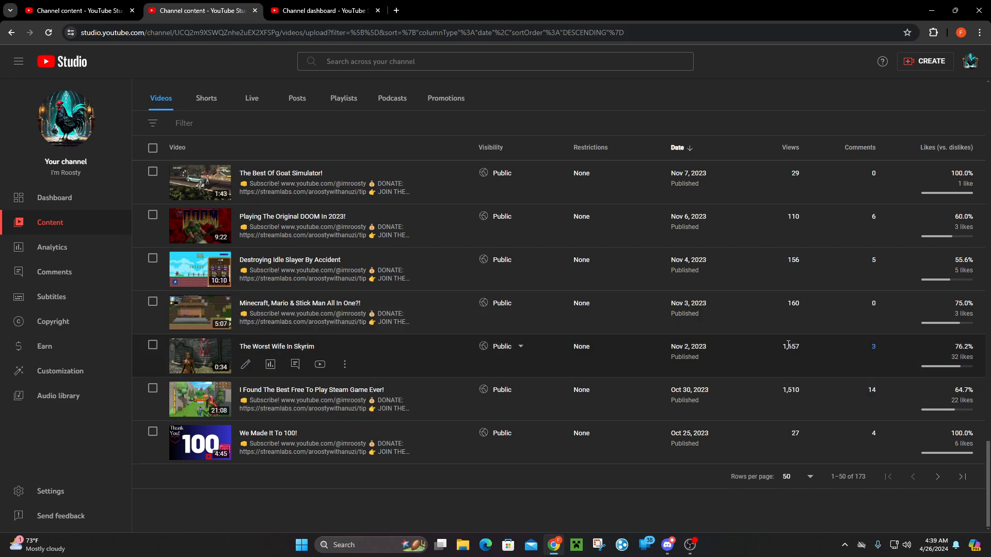
mouse_move(797, 361)
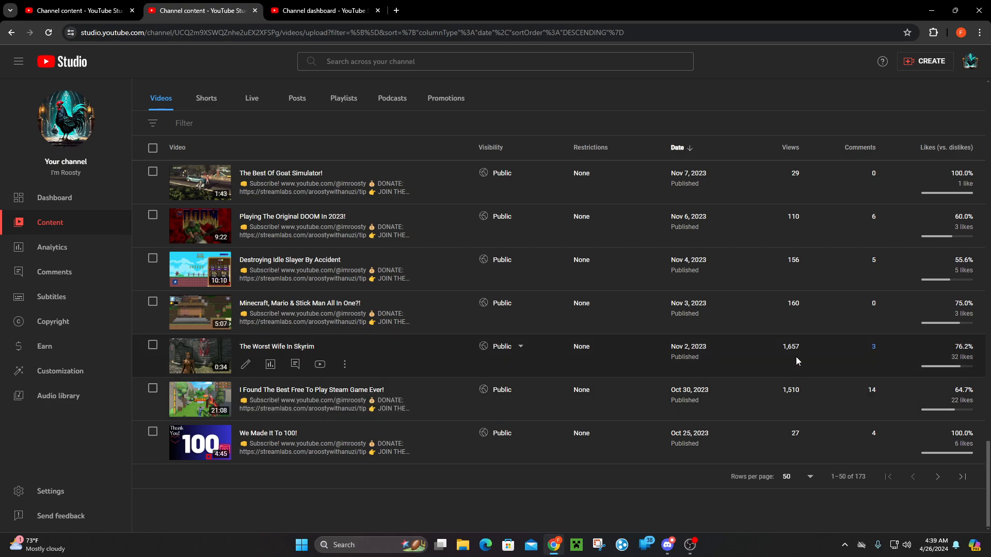
mouse_move(792, 356)
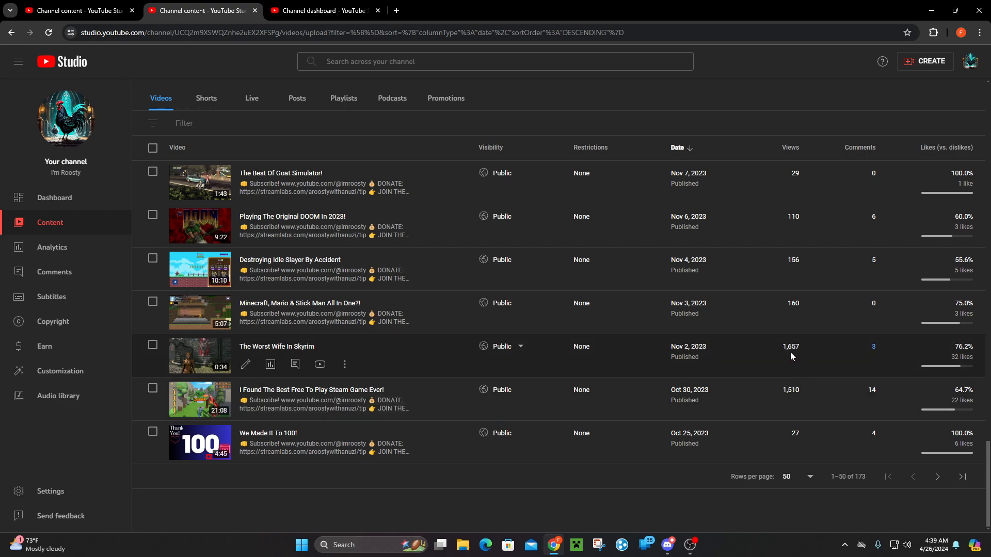
mouse_move(685, 348)
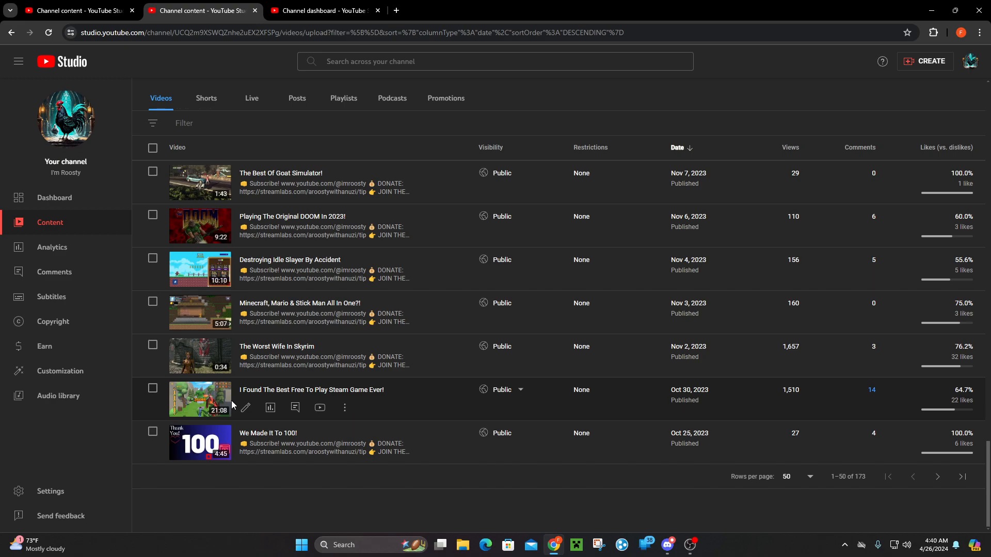
click(668, 545)
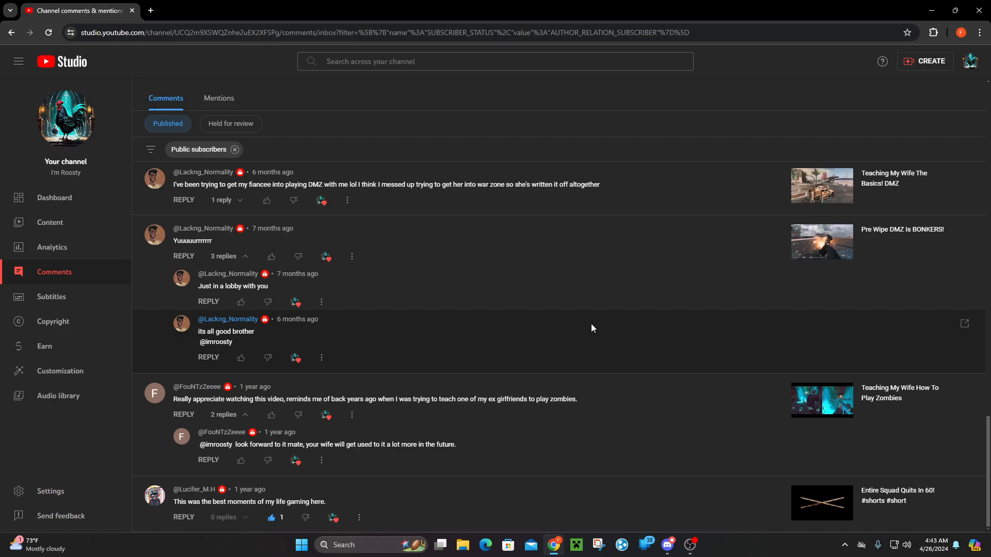
Browse subscribers' published comments, then open the Dashboard showing 474 subscribers and 28-day stats.
scroll(up, 3)
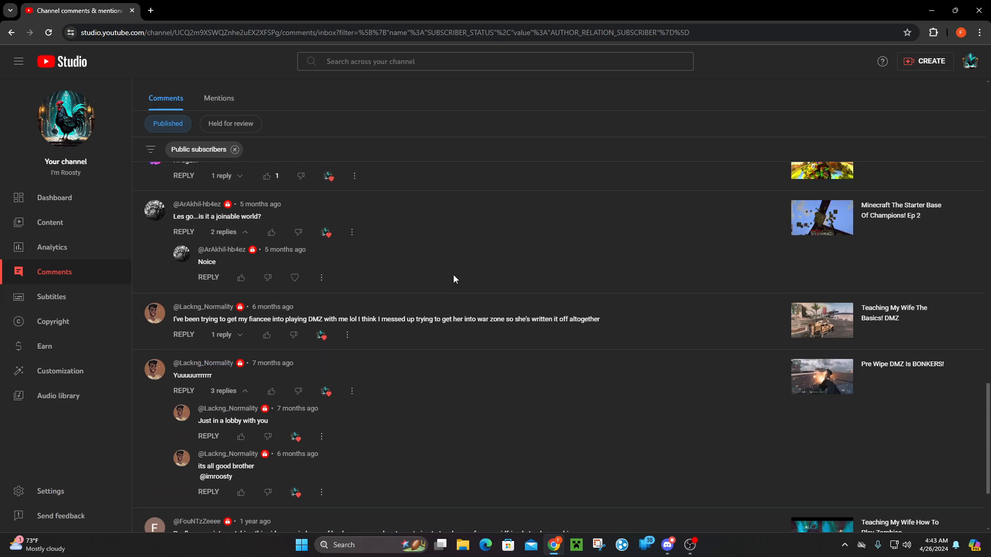
scroll(up, 3)
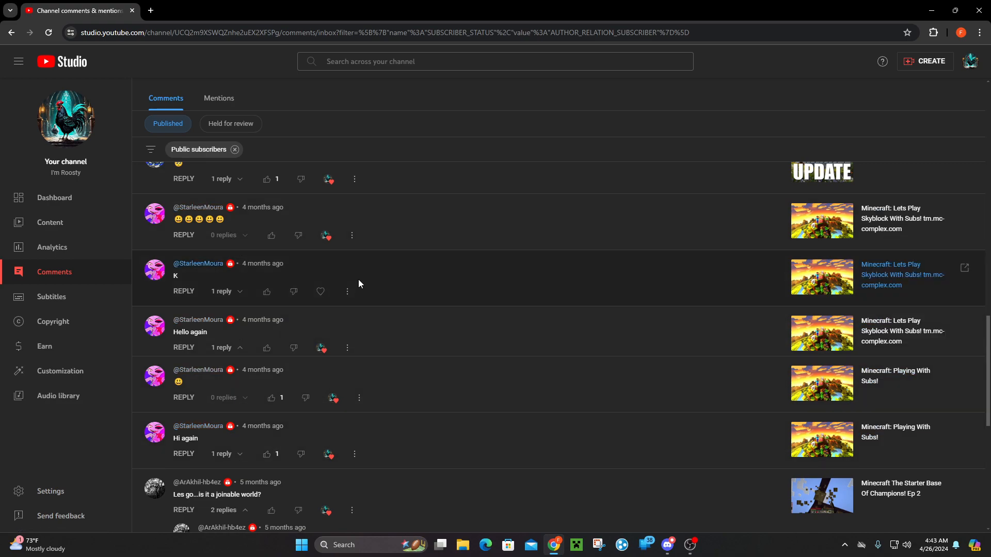
mouse_move(441, 430)
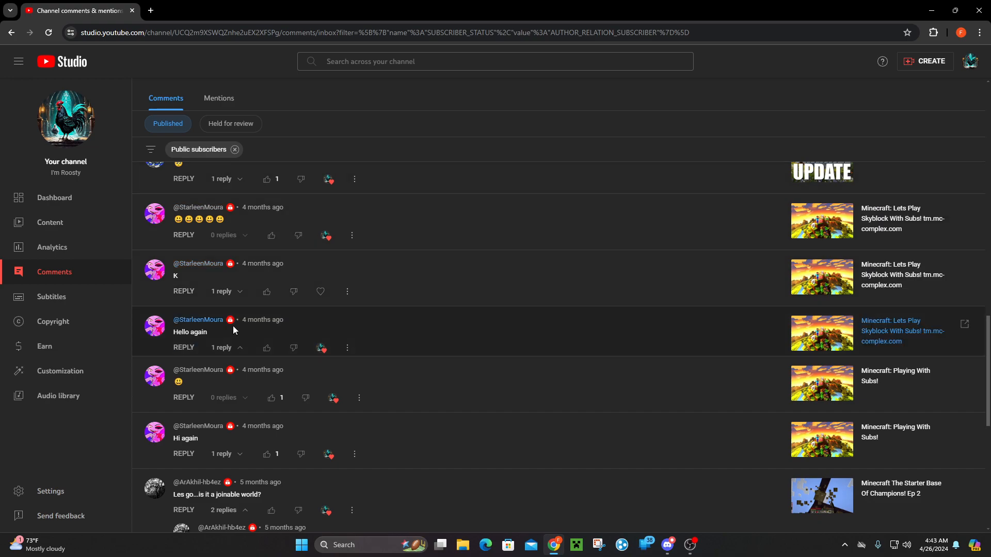
mouse_move(294, 266)
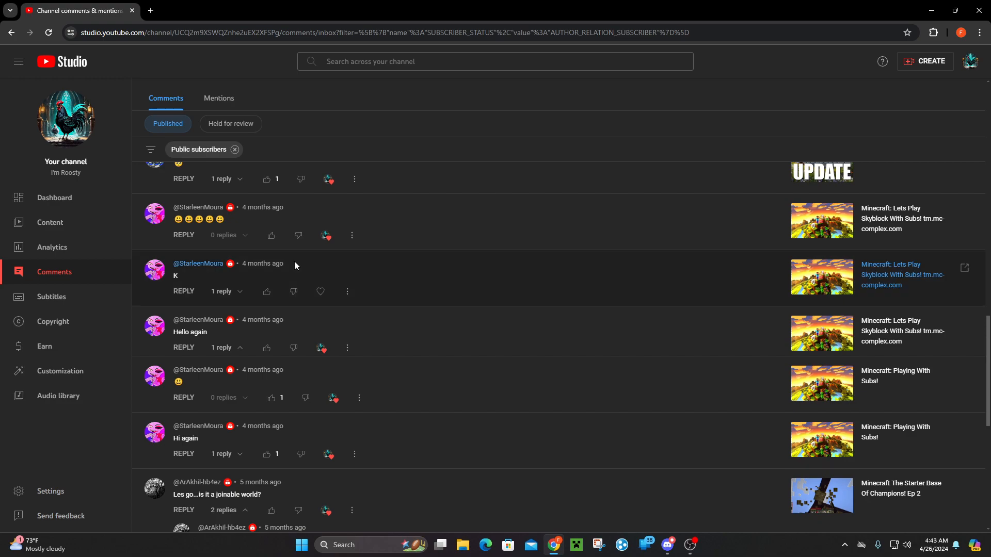
scroll(up, 3)
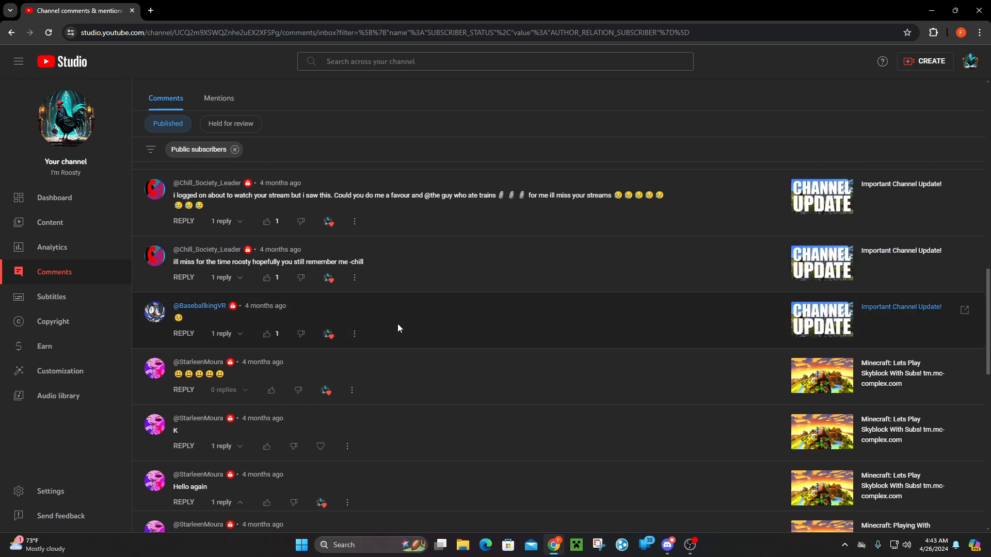
scroll(up, 3)
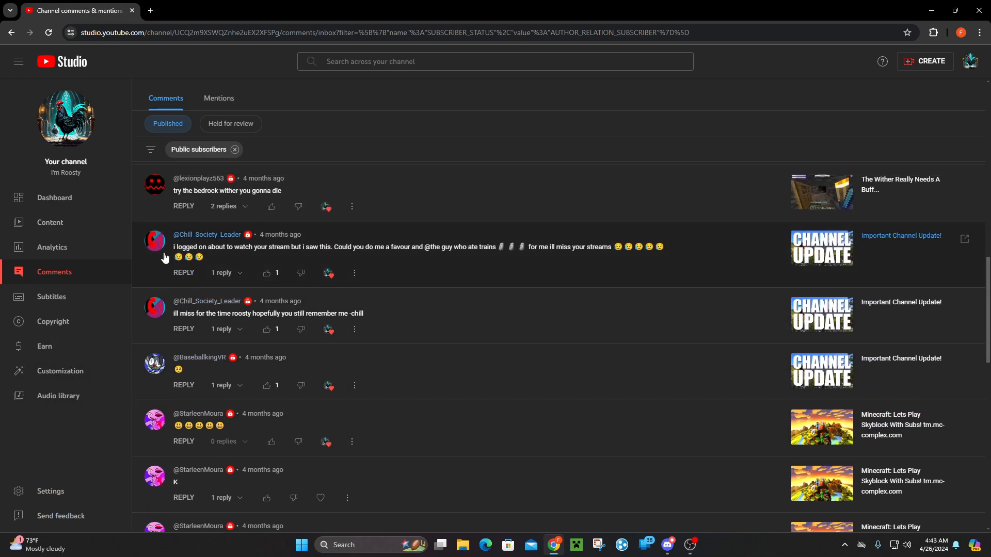
mouse_move(395, 255)
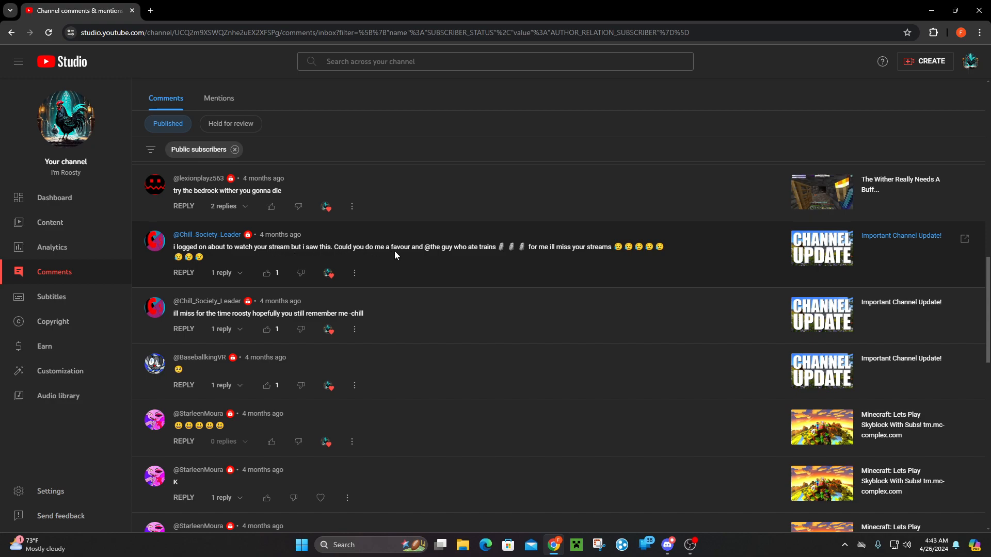
mouse_move(553, 250)
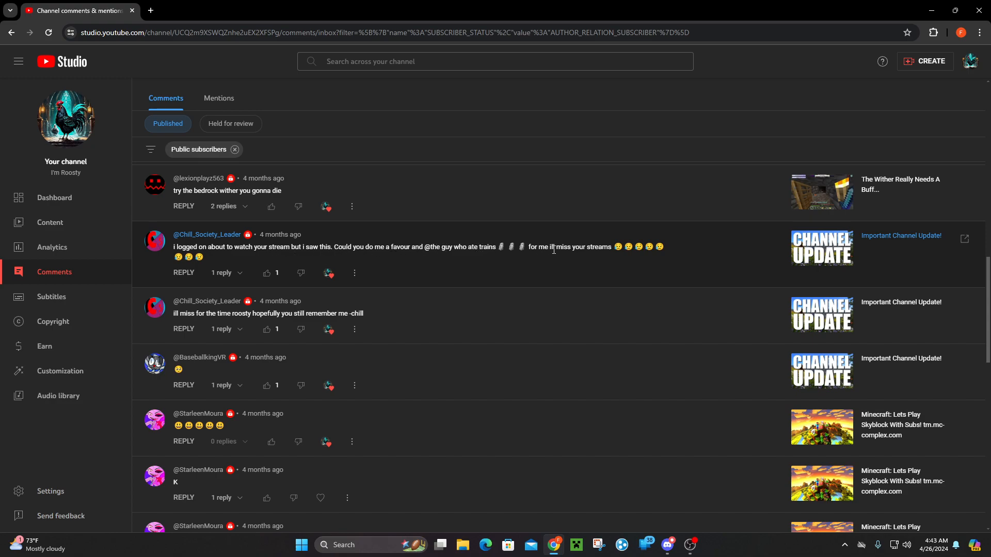
mouse_move(610, 249)
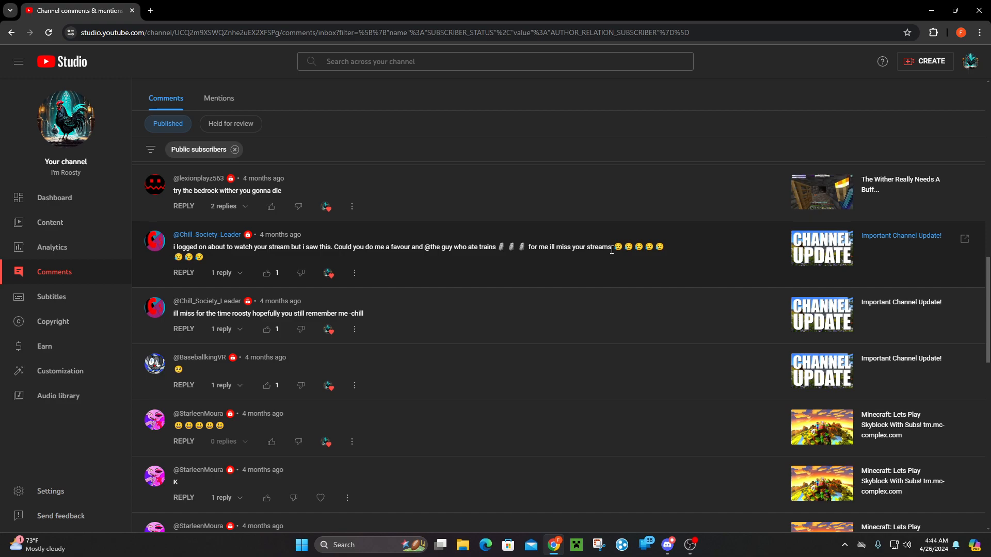
click(54, 198)
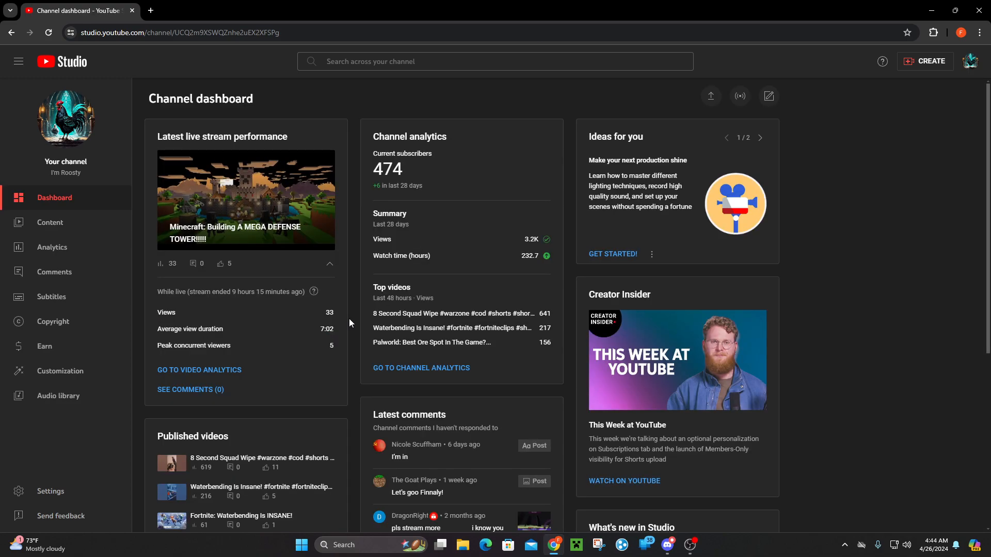